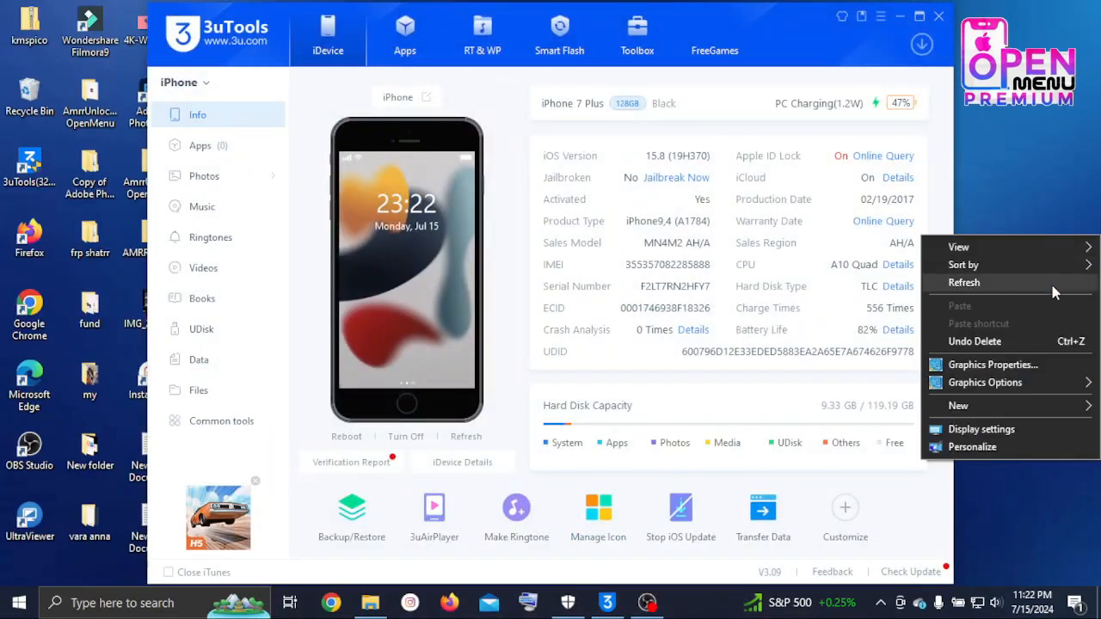
pyautogui.click(1054, 292)
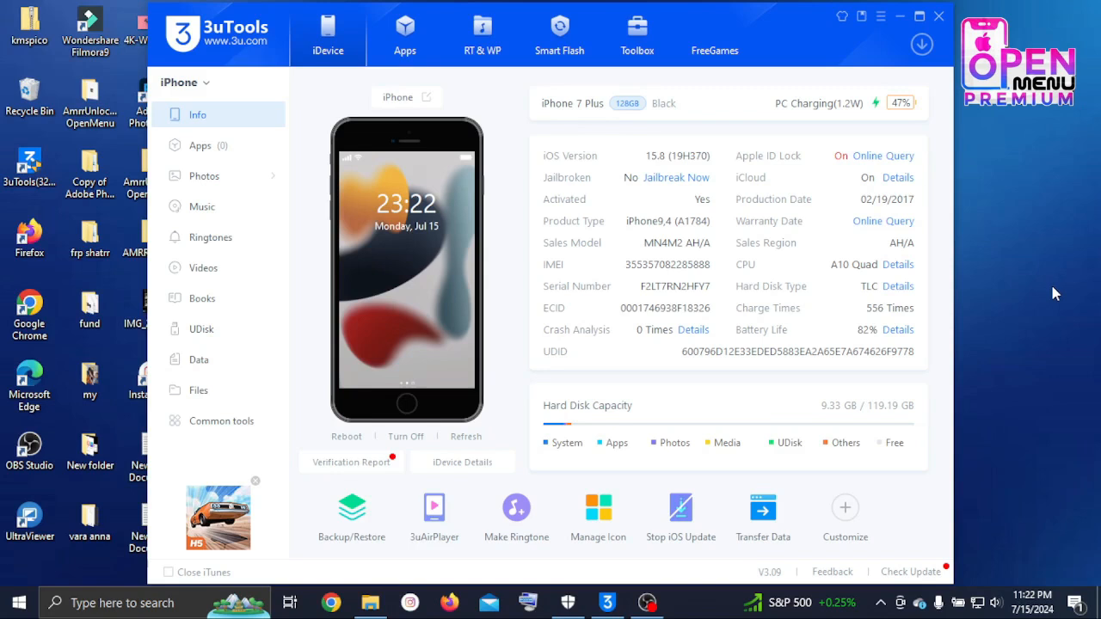
pyautogui.moveTo(1071, 296)
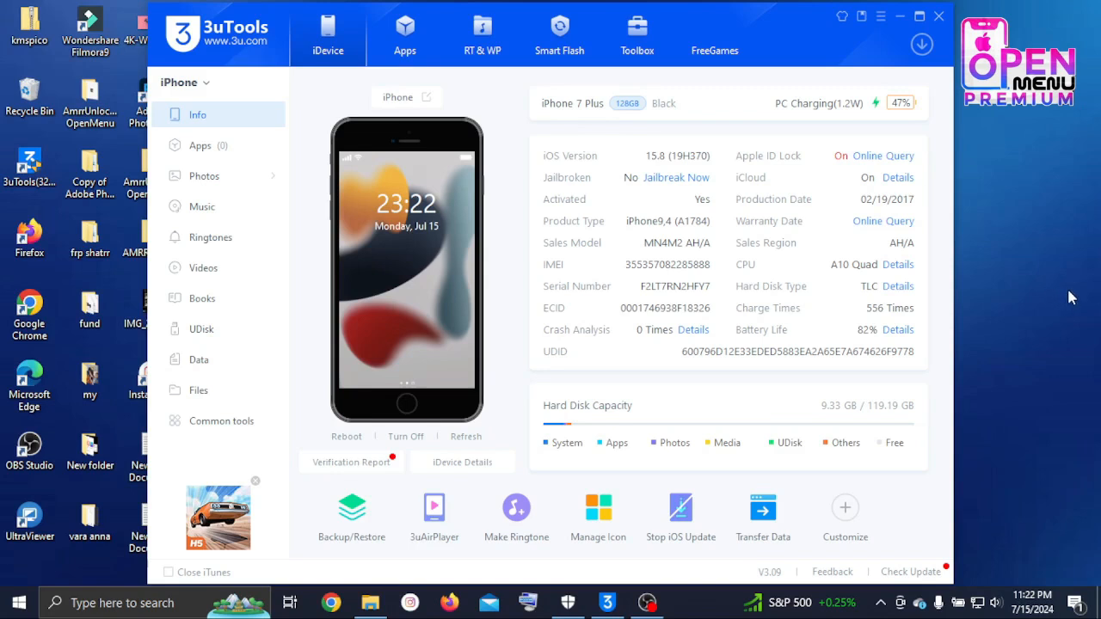
pyautogui.moveTo(898, 316)
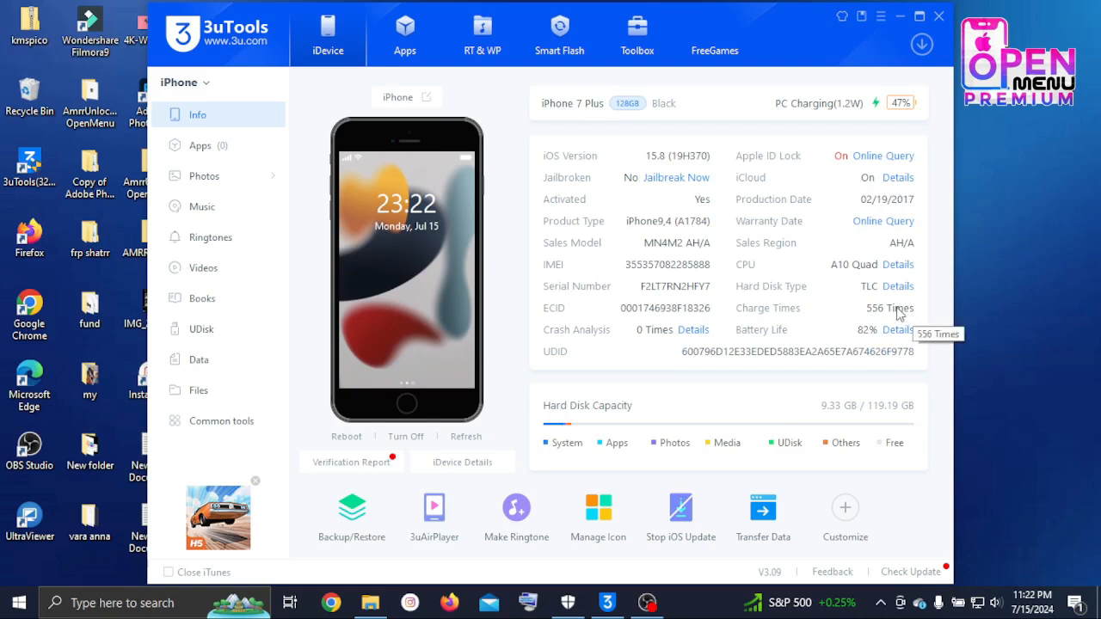
pyautogui.moveTo(701, 269)
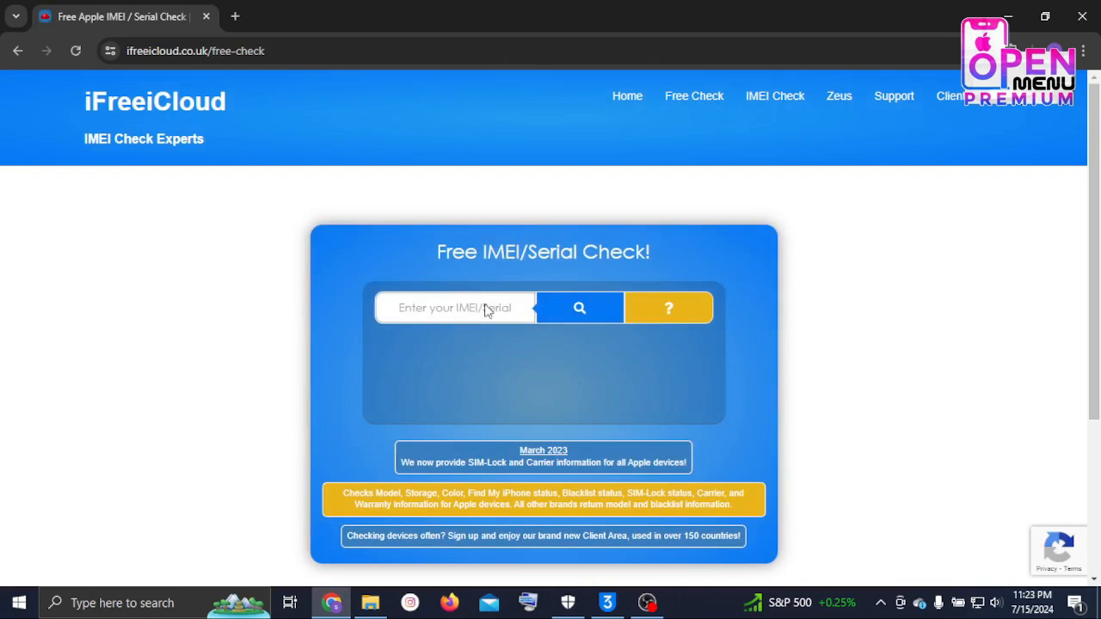
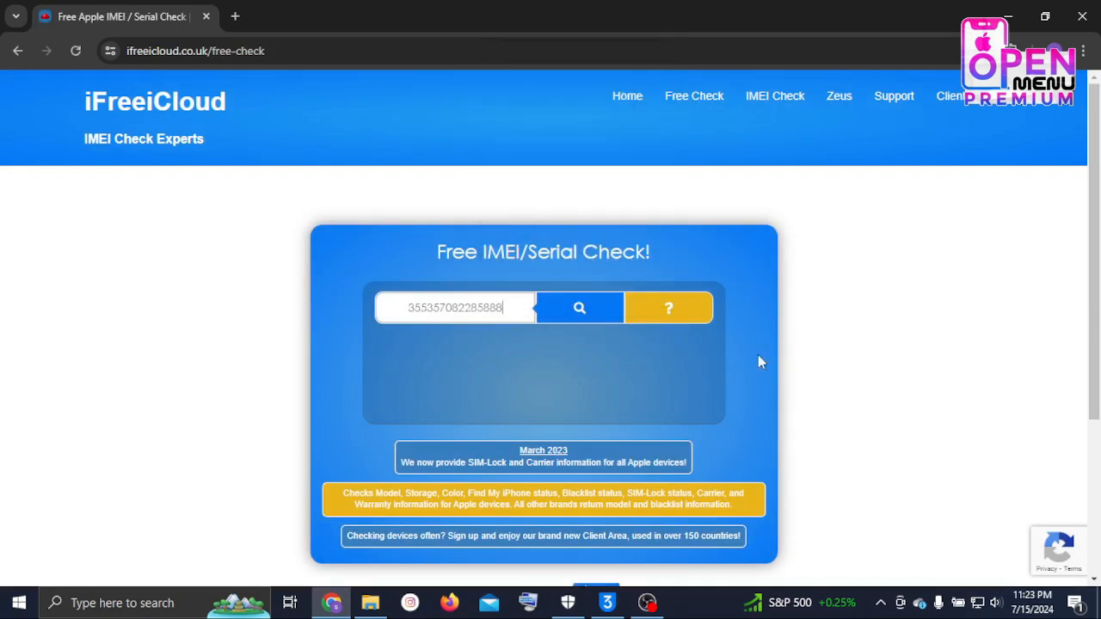
pyautogui.click(578, 308)
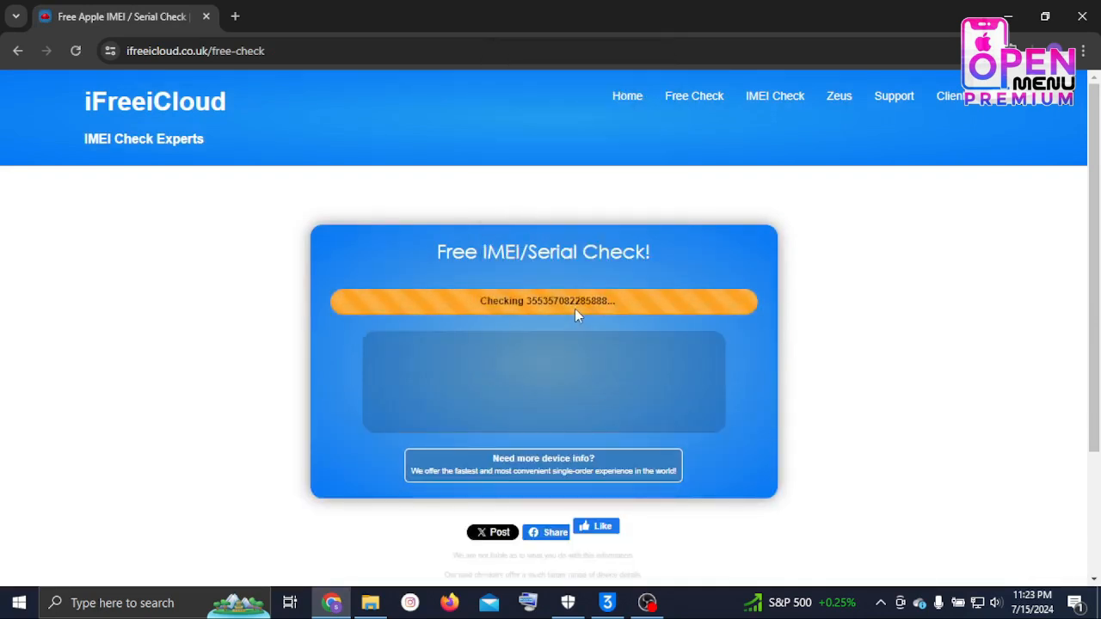
pyautogui.moveTo(893, 324)
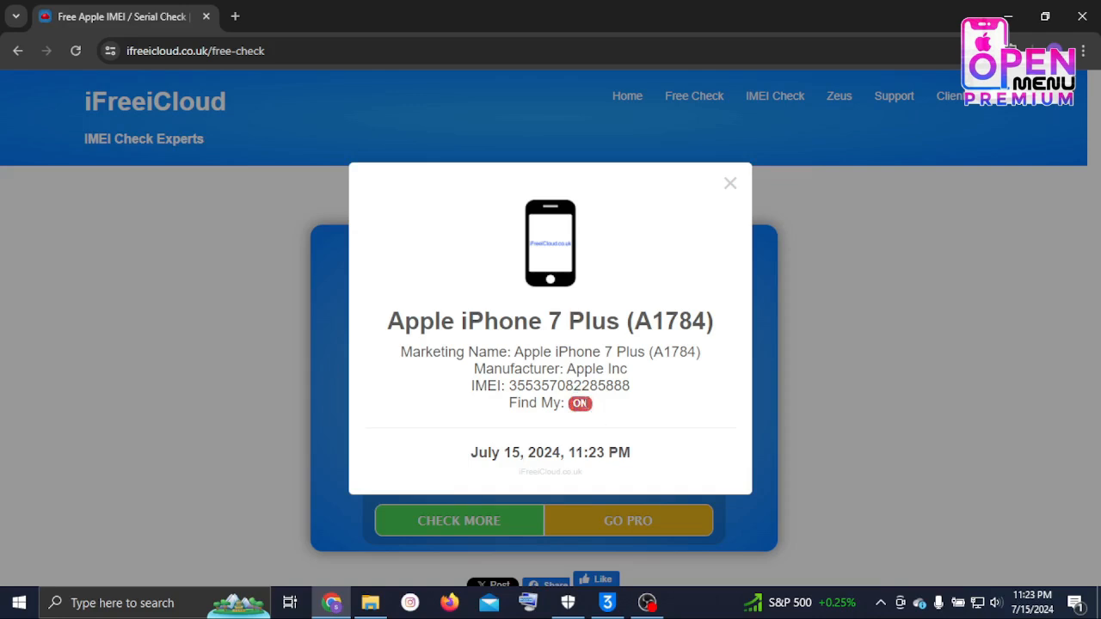
pyautogui.moveTo(648, 381)
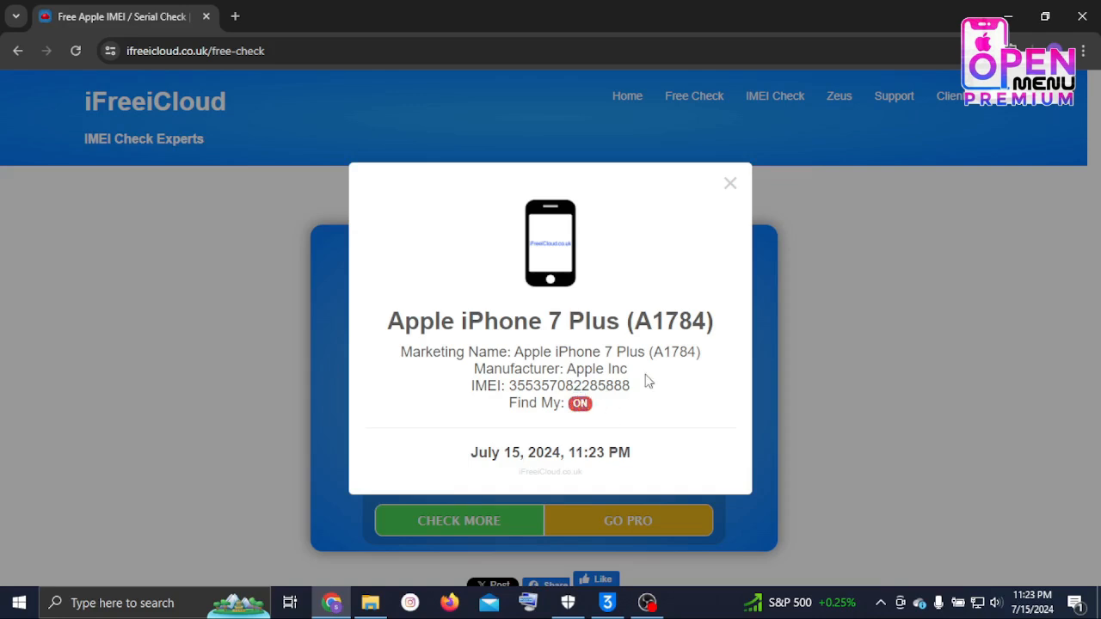
pyautogui.moveTo(666, 265)
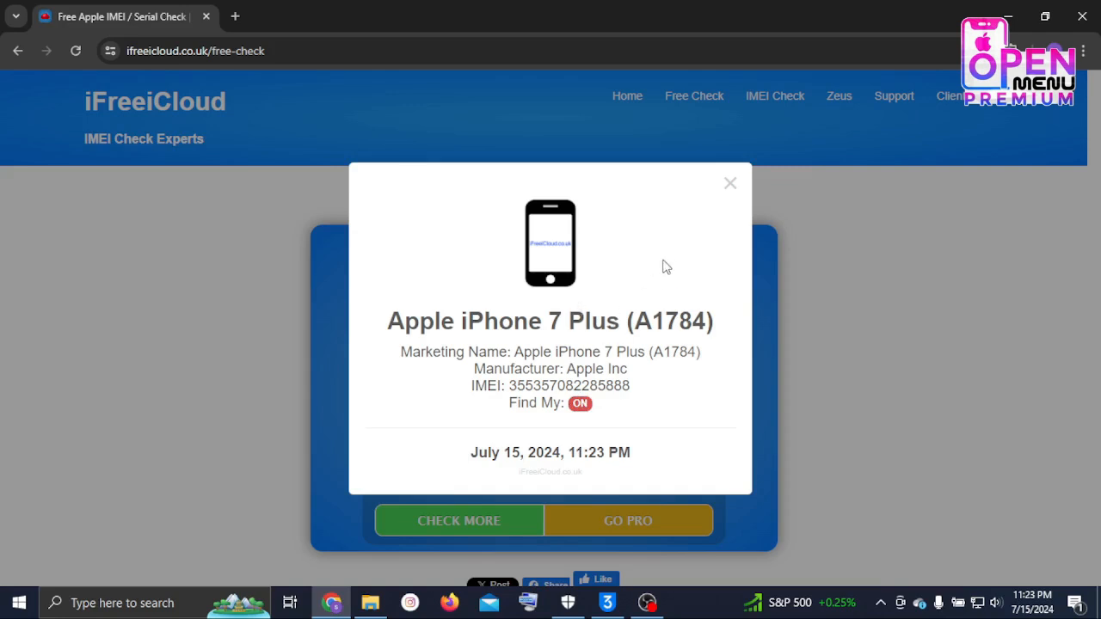
pyautogui.moveTo(250, 176)
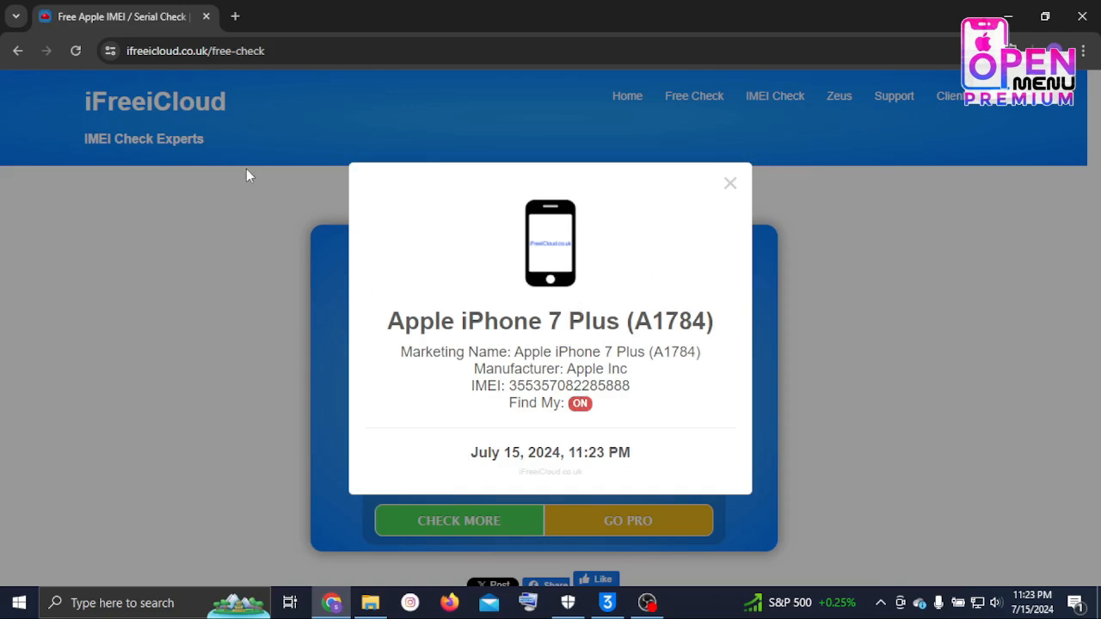
# Step: Open i-activator.com in a new Chrome tab from the 'iA' address suggestion
pyautogui.click(237, 15)
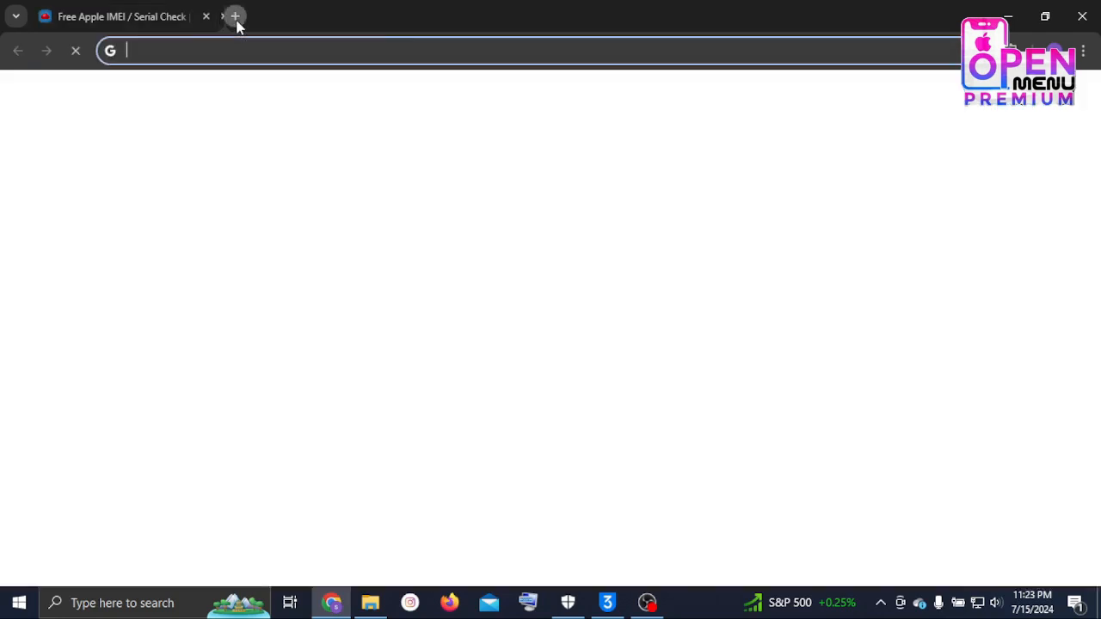
pyautogui.click(235, 16)
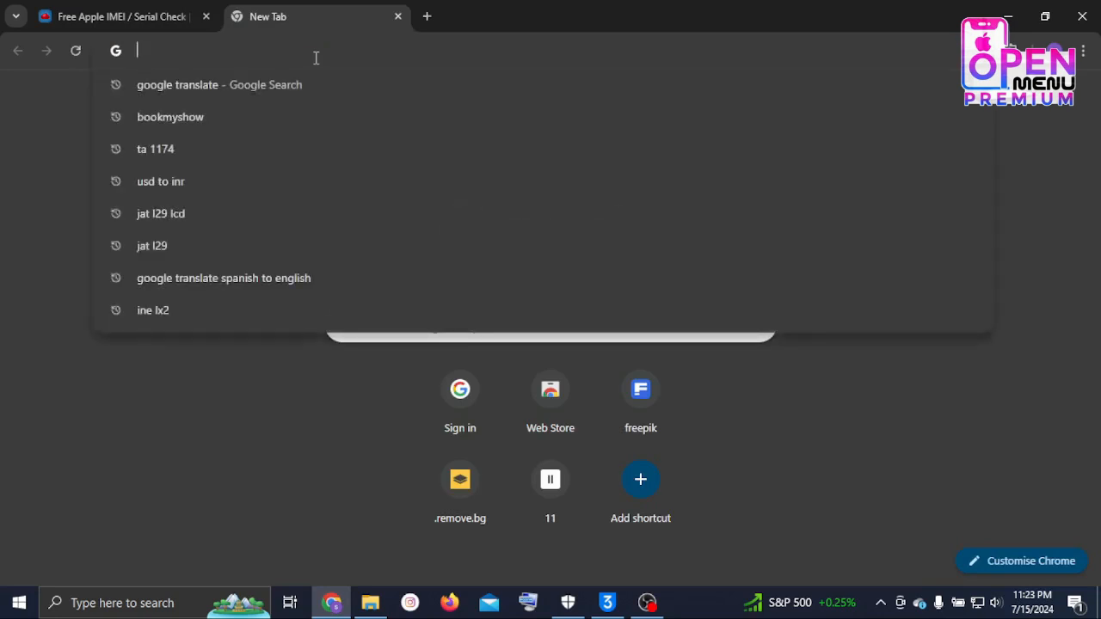
pyautogui.write('a')
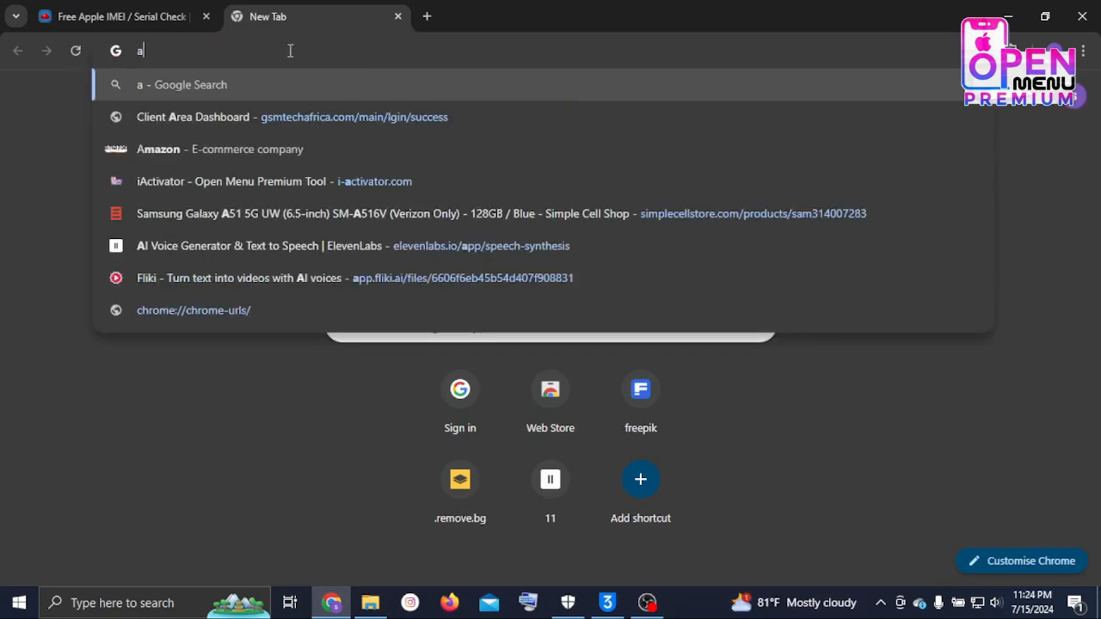
pyautogui.write('iA')
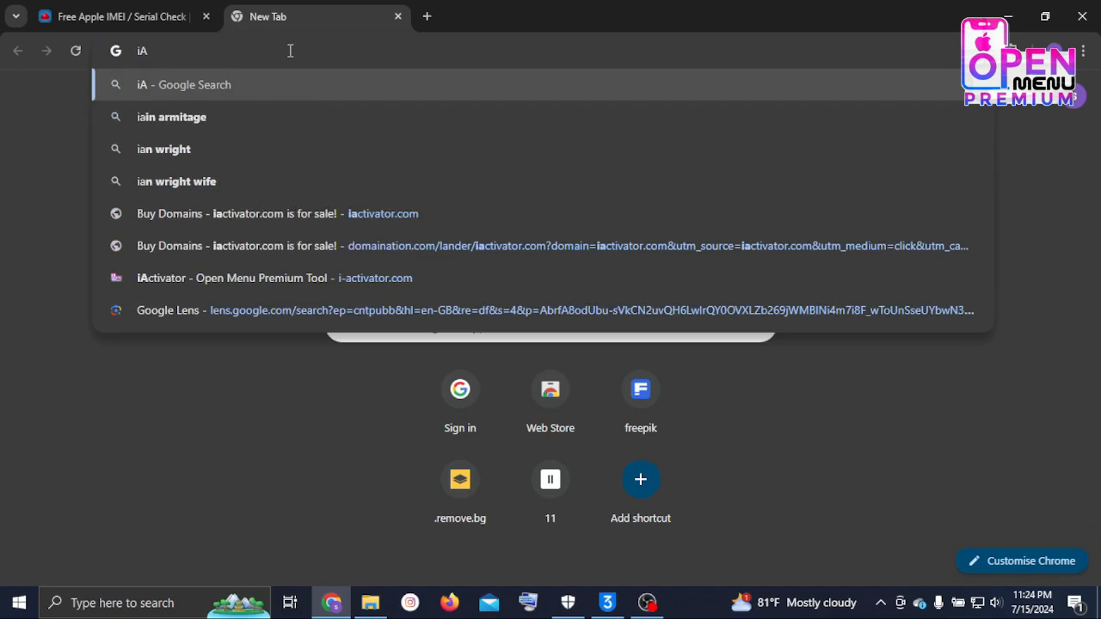
pyautogui.click(232, 278)
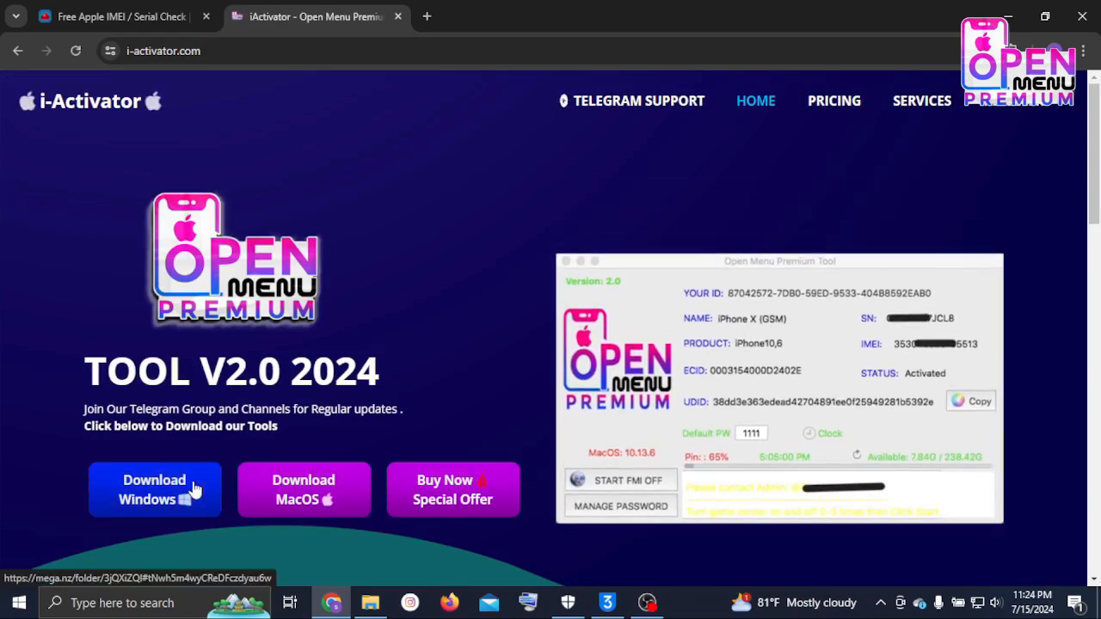
# Step: Download the Windows version and select Open Menu Premium Tool Windows.zip in MEGA
pyautogui.click(155, 490)
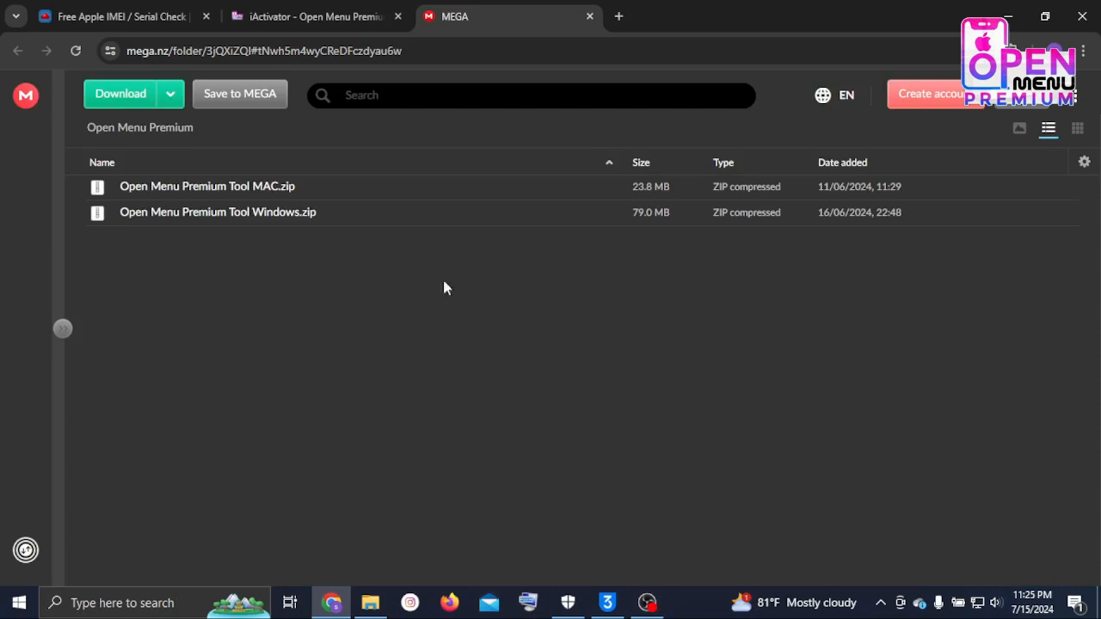
pyautogui.moveTo(378, 241)
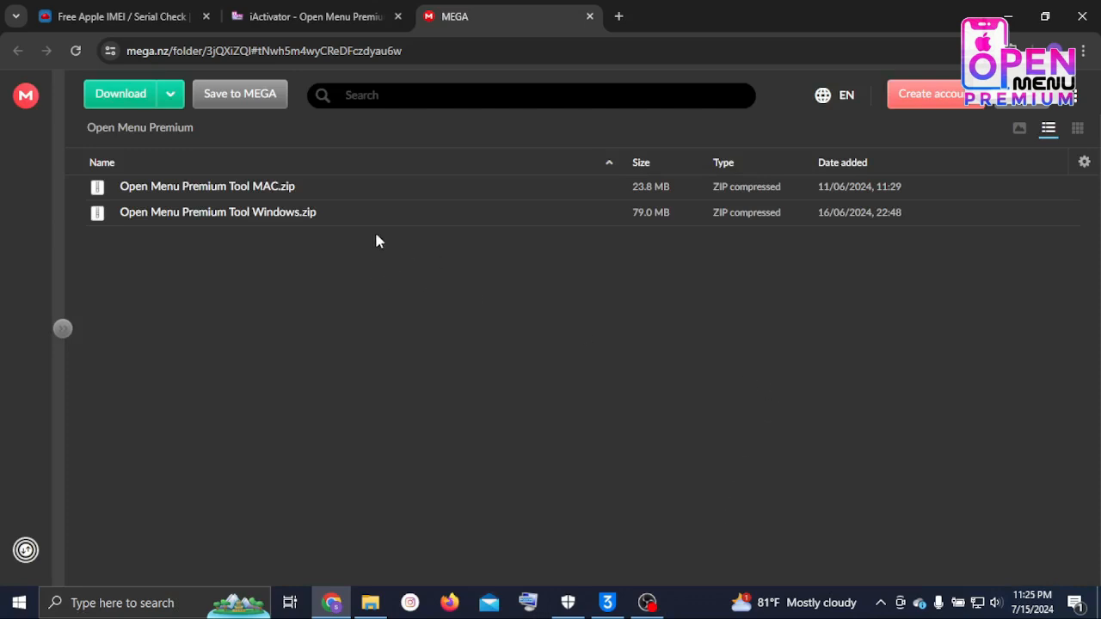
pyautogui.moveTo(369, 216)
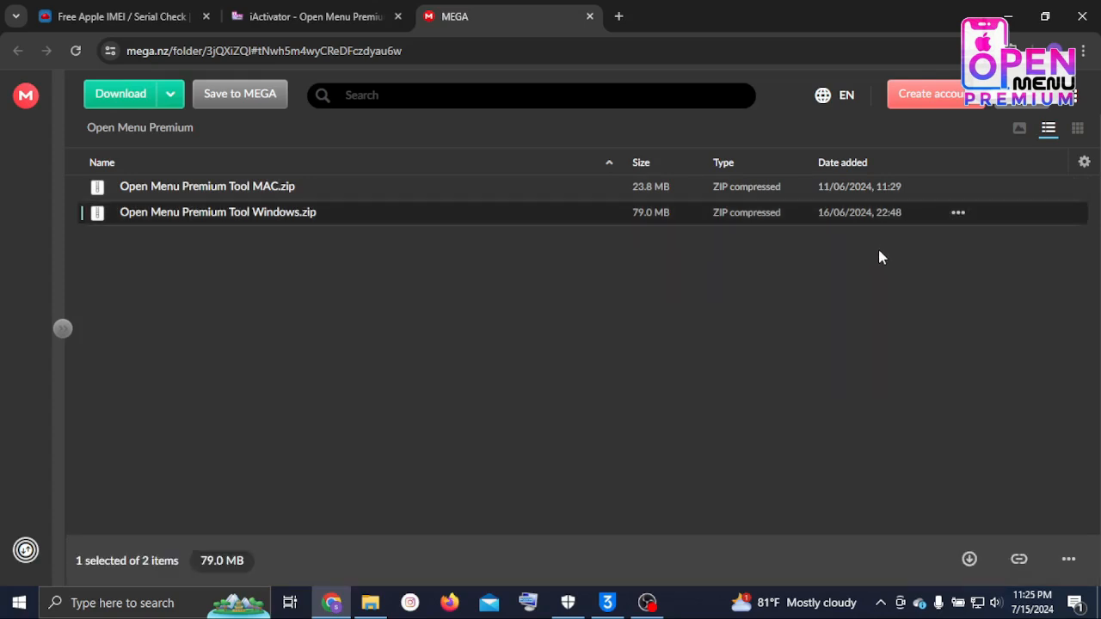
pyautogui.click(120, 94)
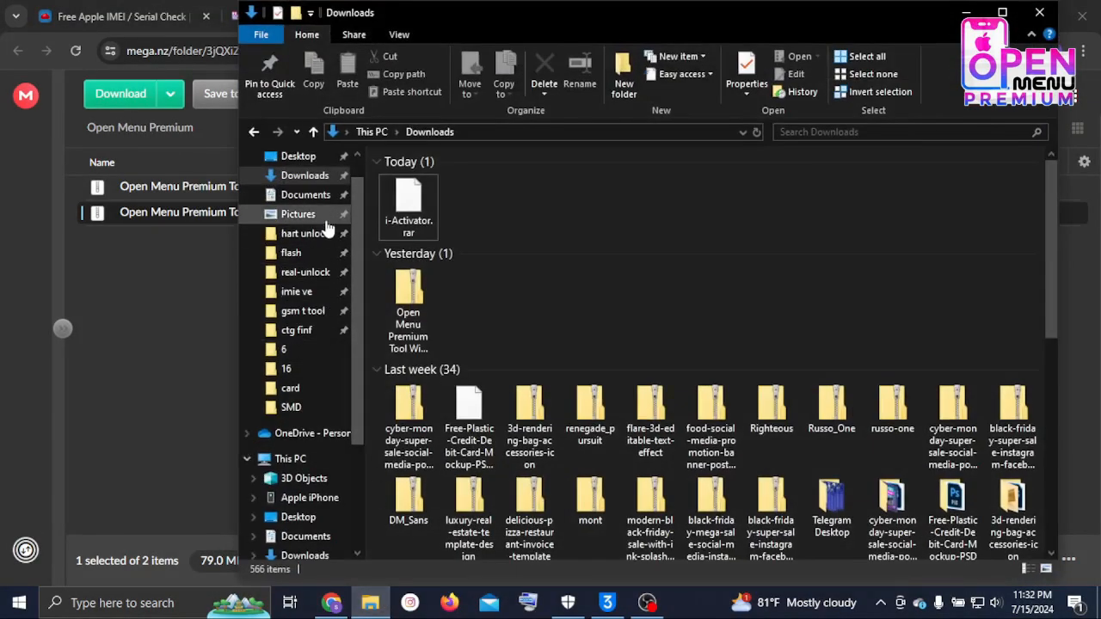
# Step: Extract i-Activator.rar with 7-Zip into Downloads and select the new i-Activator folder
pyautogui.click(408, 197)
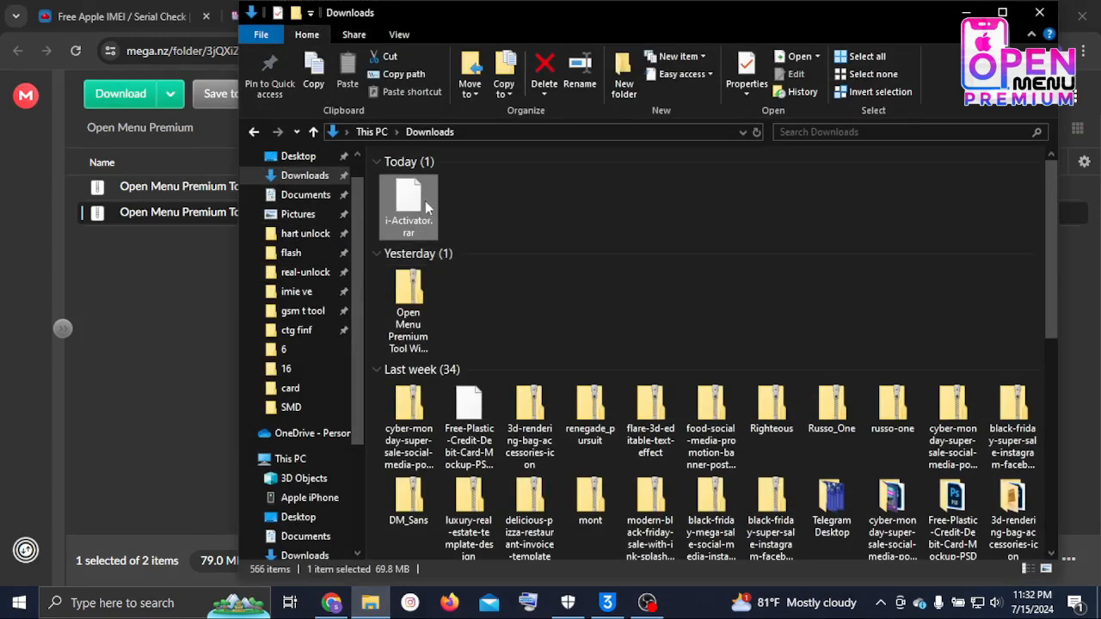
pyautogui.rightClick(408, 206)
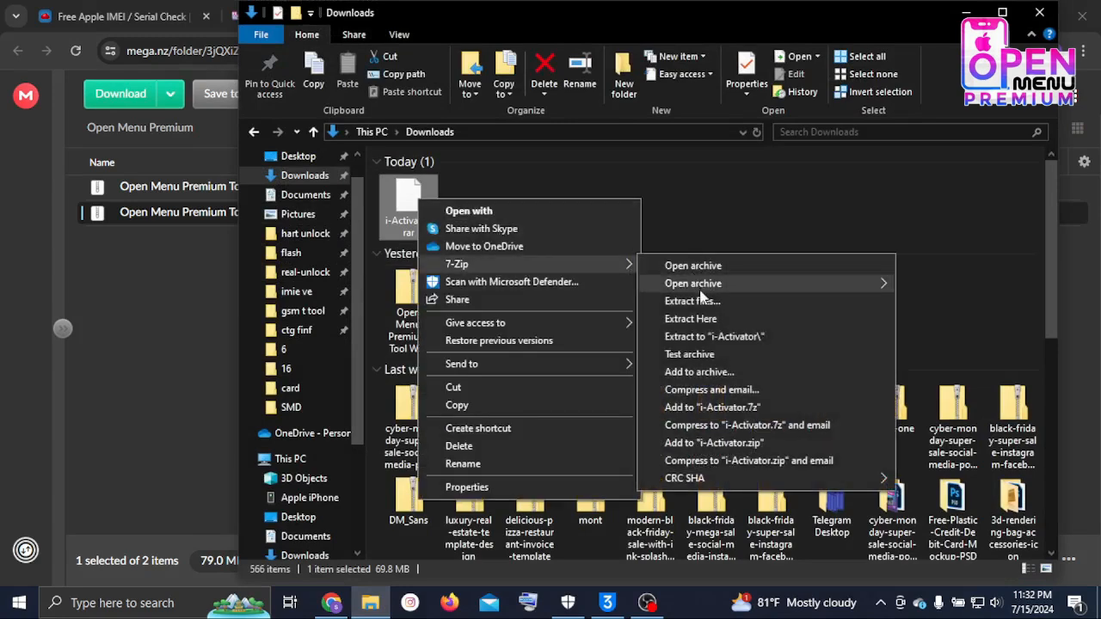
pyautogui.click(693, 300)
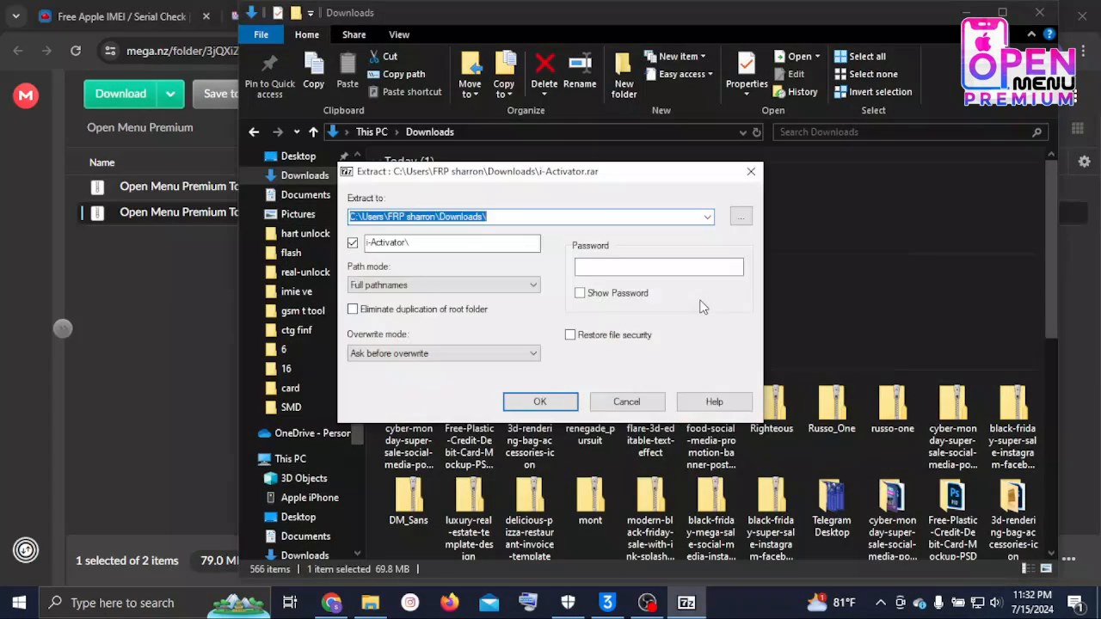
pyautogui.click(540, 401)
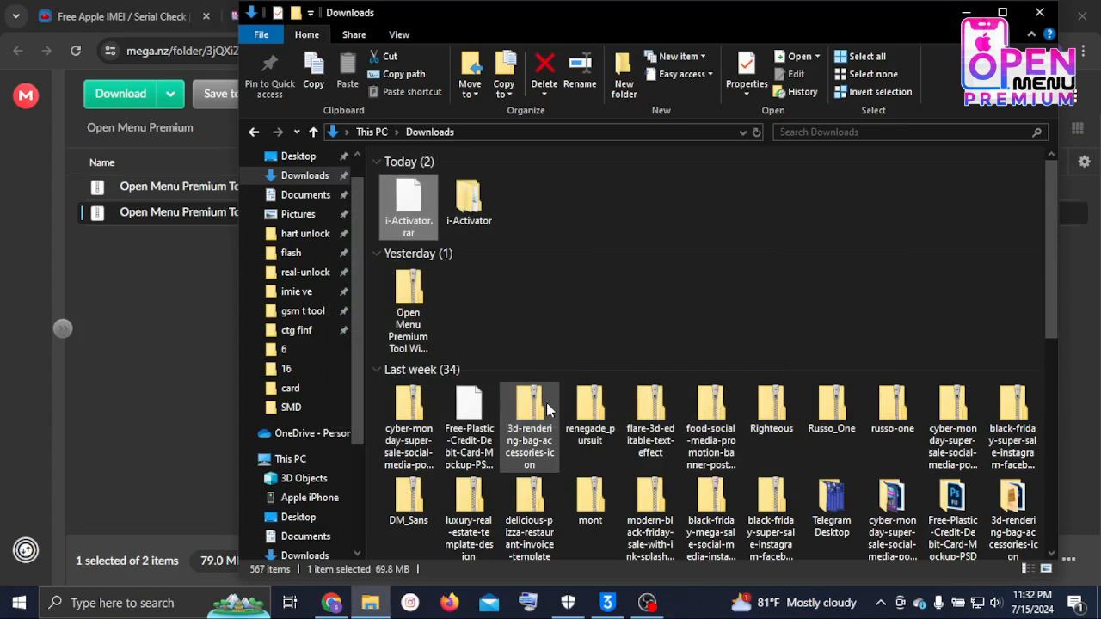
pyautogui.click(468, 193)
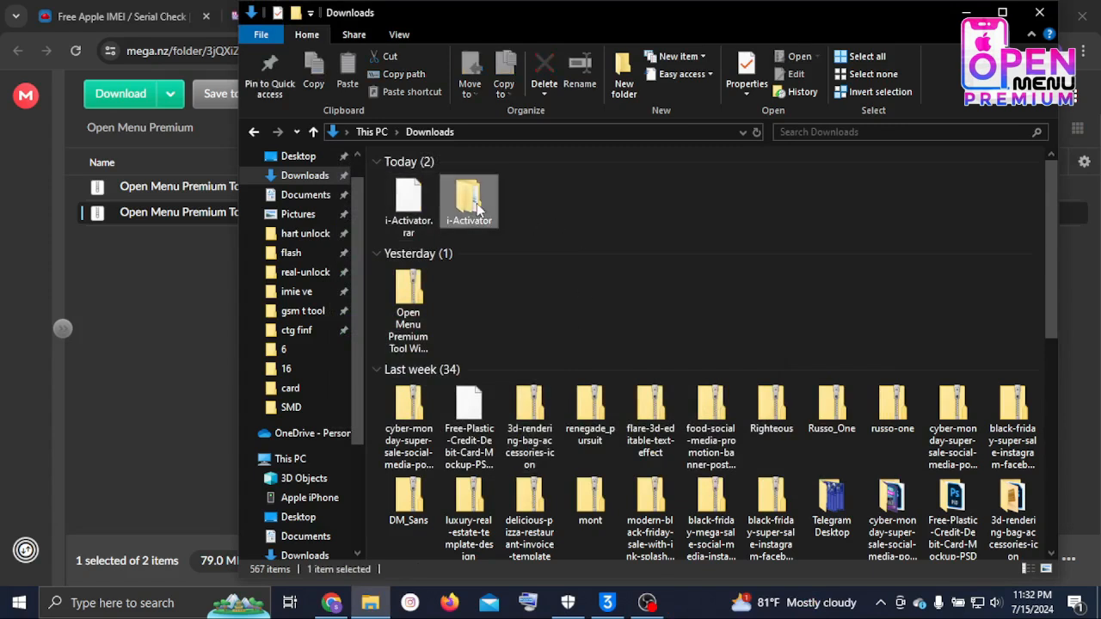
# Step: Copy the FMI folder from Downloads\i-Activator and paste it into Local Disk (C:)
pyautogui.doubleClick(469, 194)
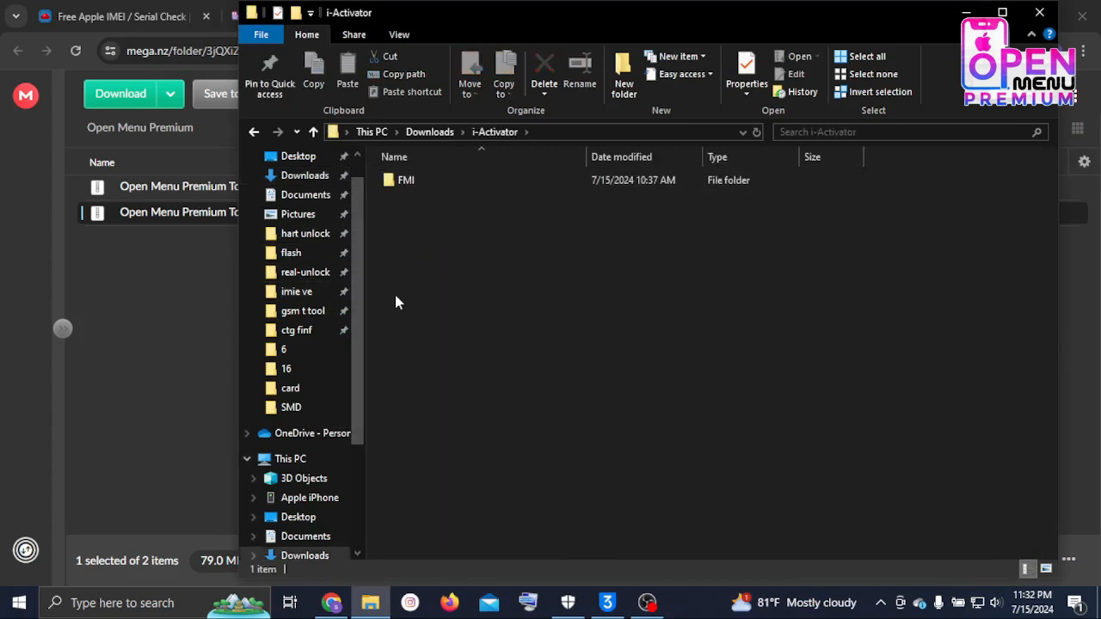
pyautogui.click(405, 179)
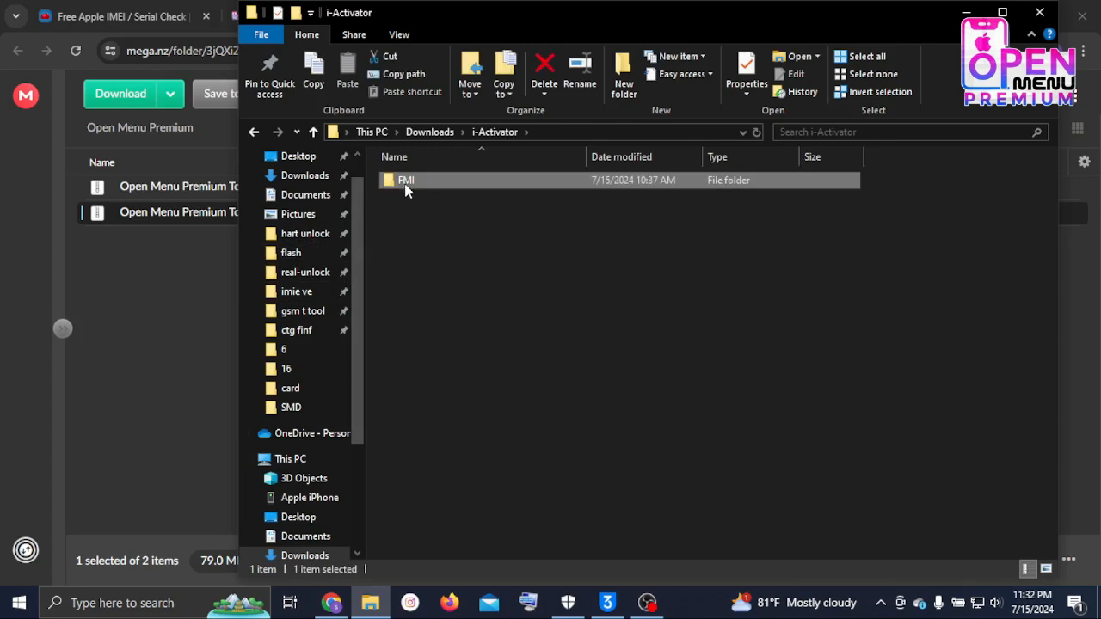
pyautogui.rightClick(405, 180)
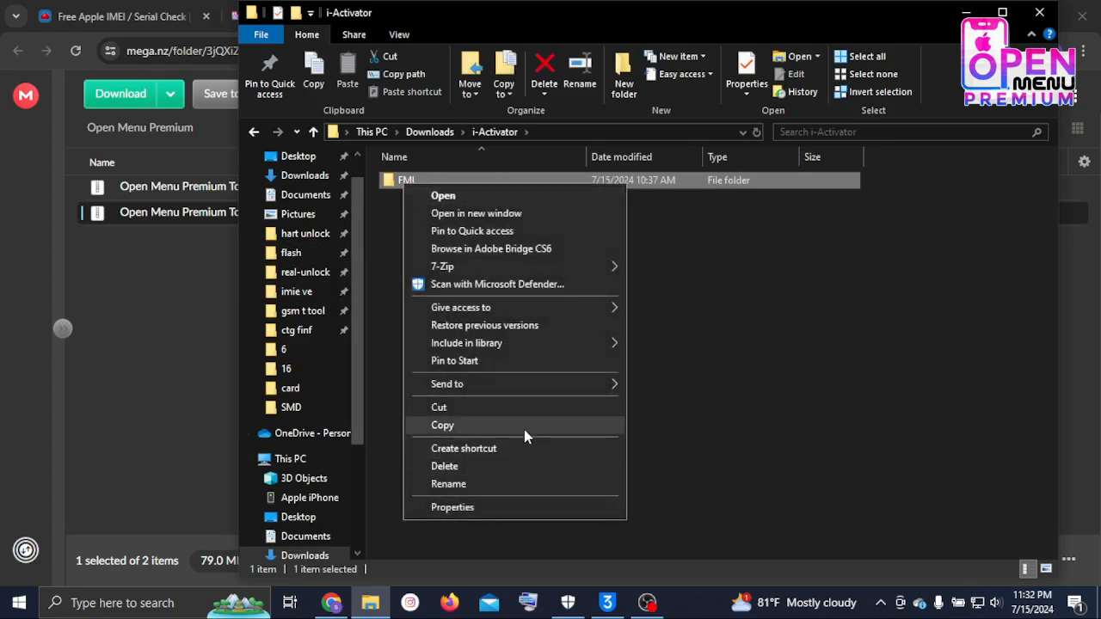
pyautogui.click(442, 424)
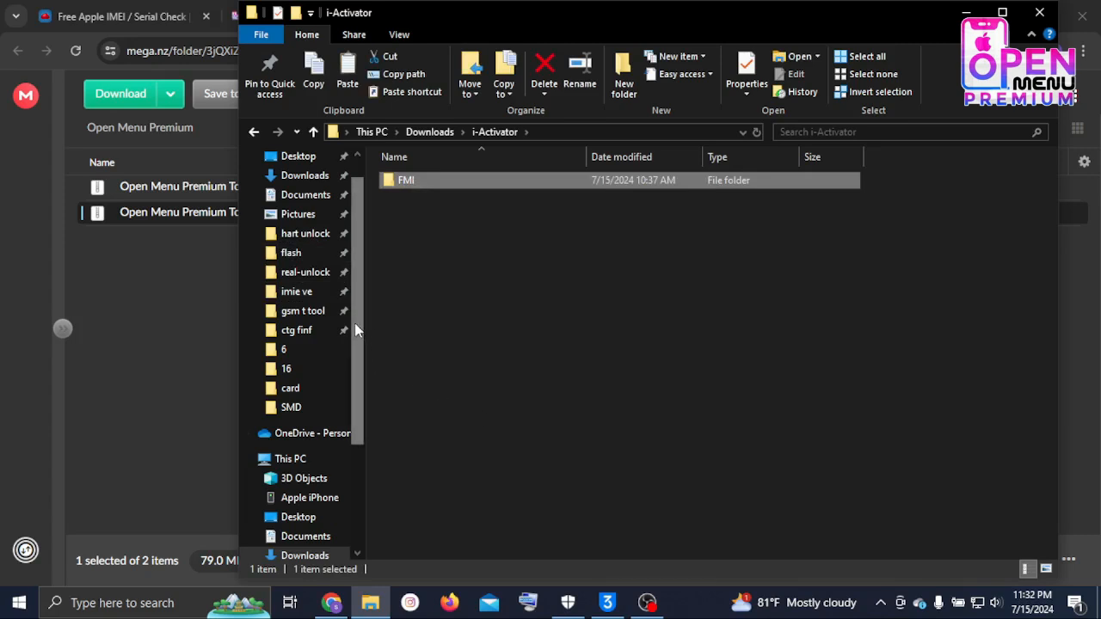
pyautogui.scroll(-3)
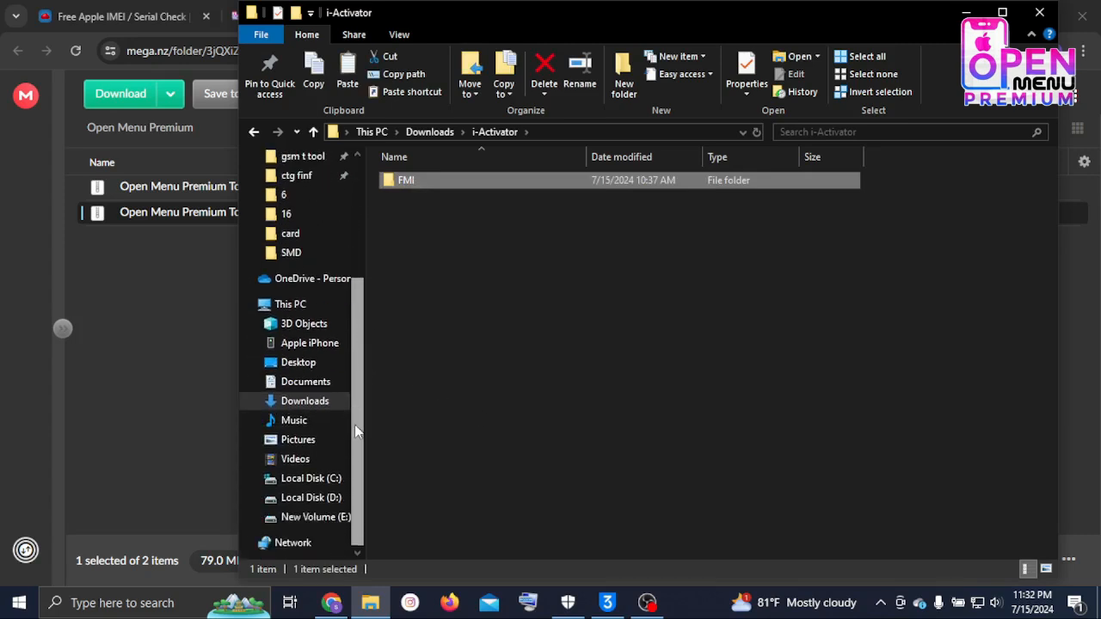
pyautogui.click(311, 478)
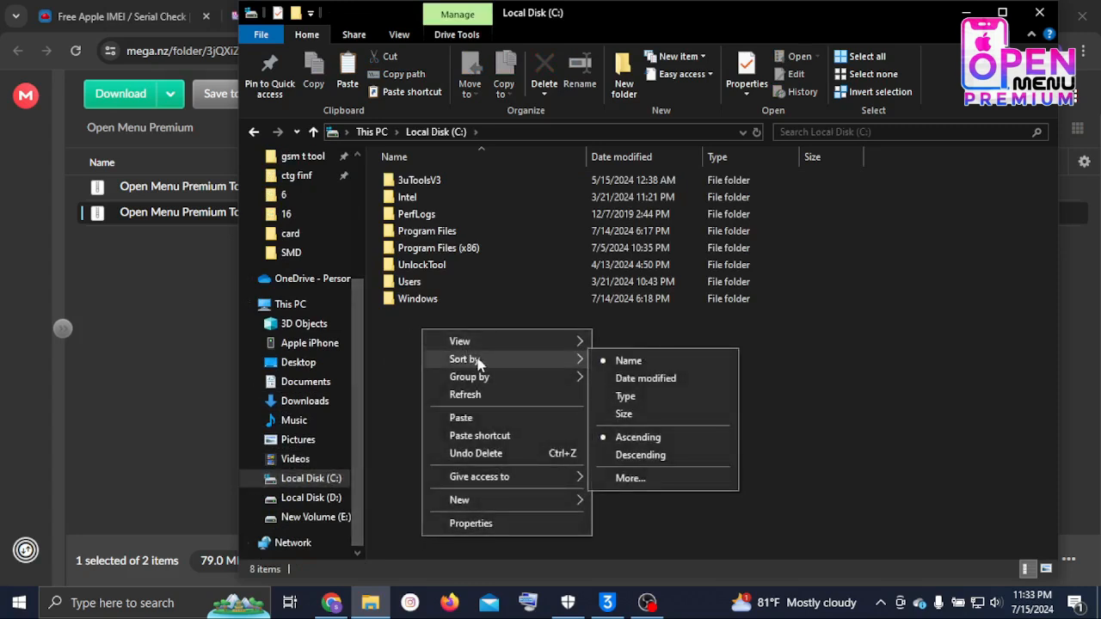
pyautogui.click(499, 423)
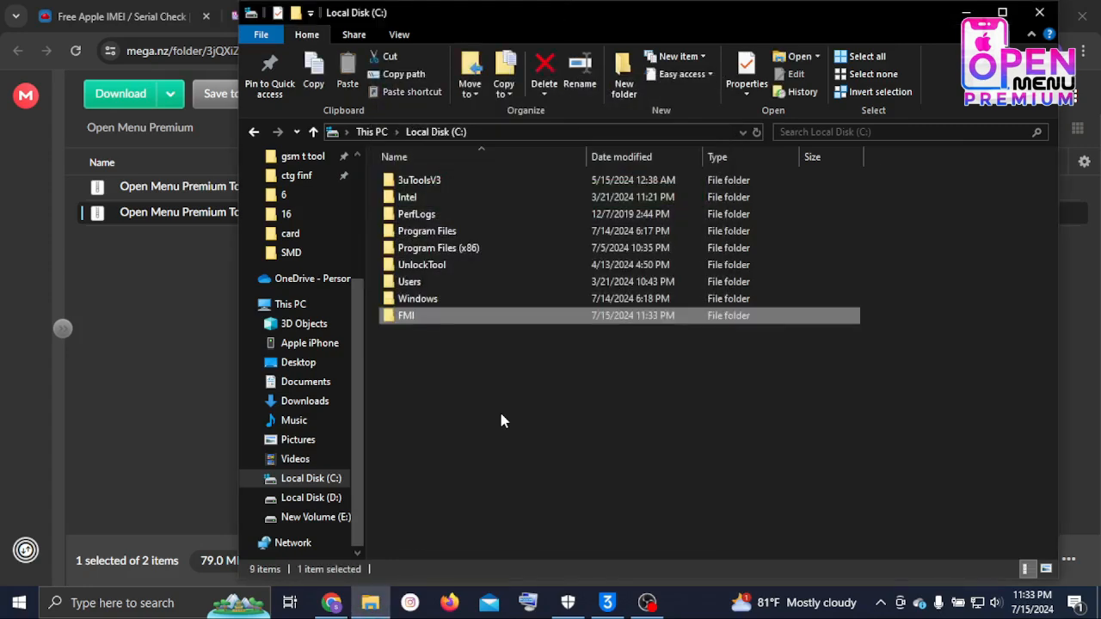
pyautogui.rightClick(503, 421)
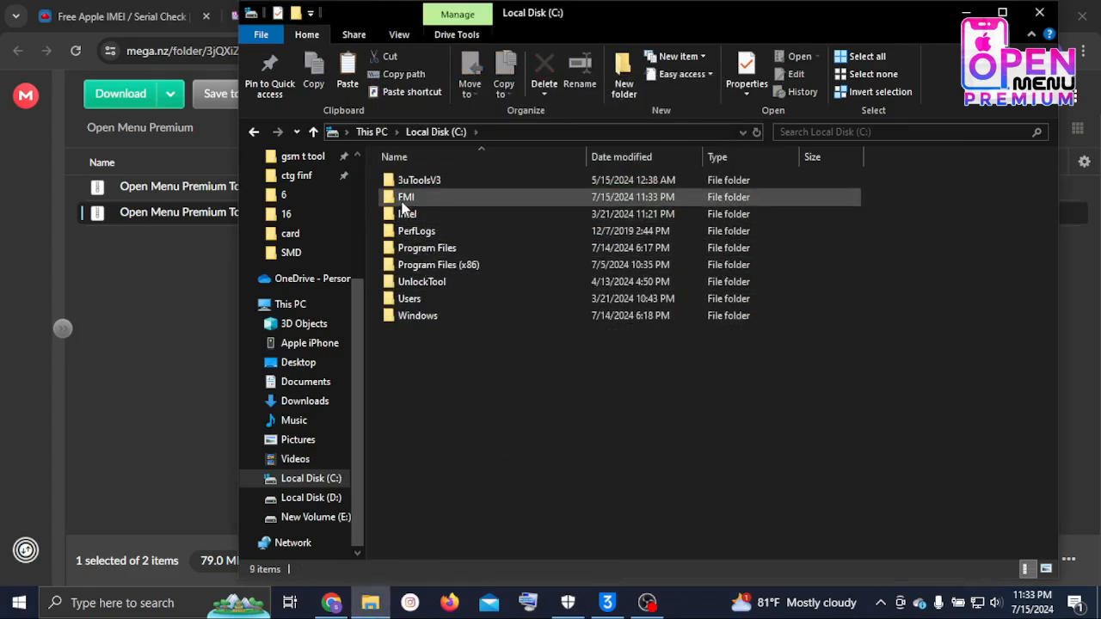
# Step: Open C:\FMI and bring up launch options for OpenMenuPremium Tool
pyautogui.doubleClick(406, 196)
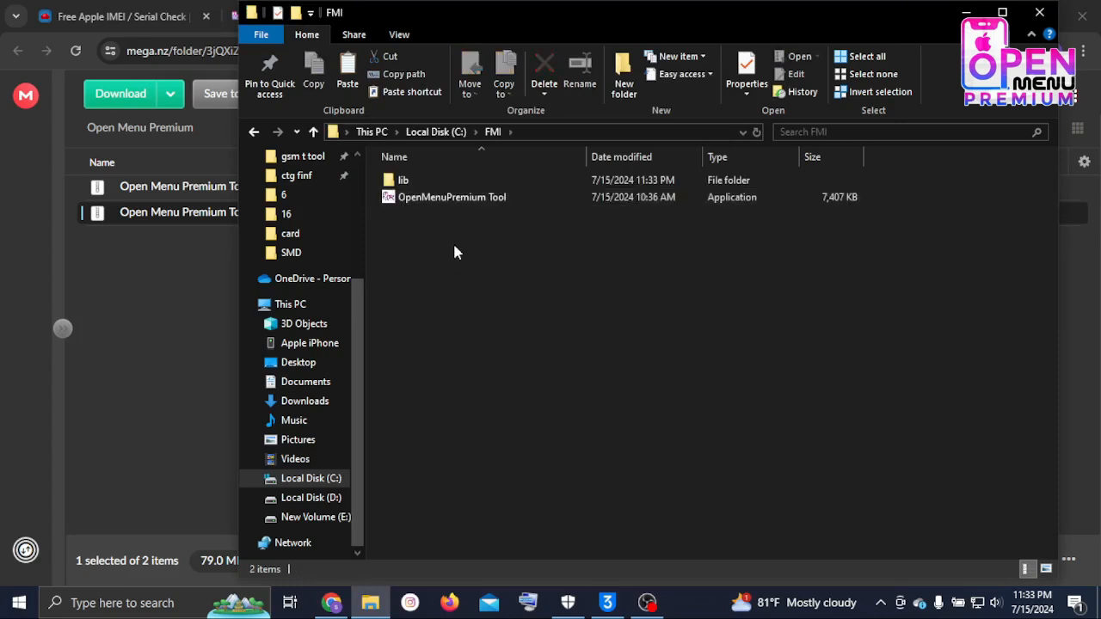
pyautogui.click(451, 197)
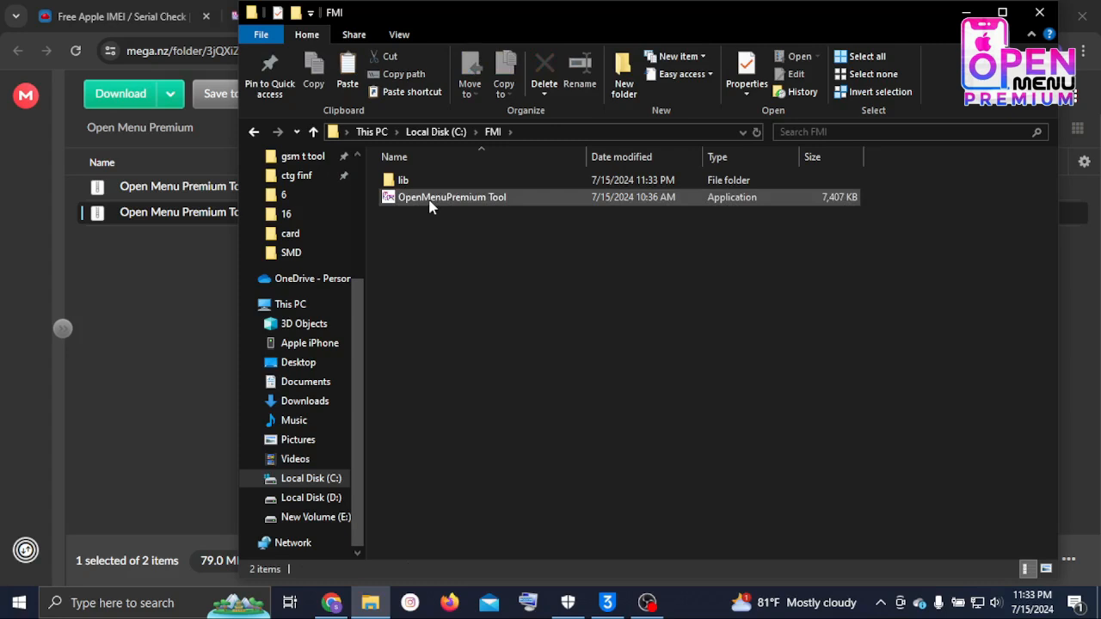
pyautogui.rightClick(451, 197)
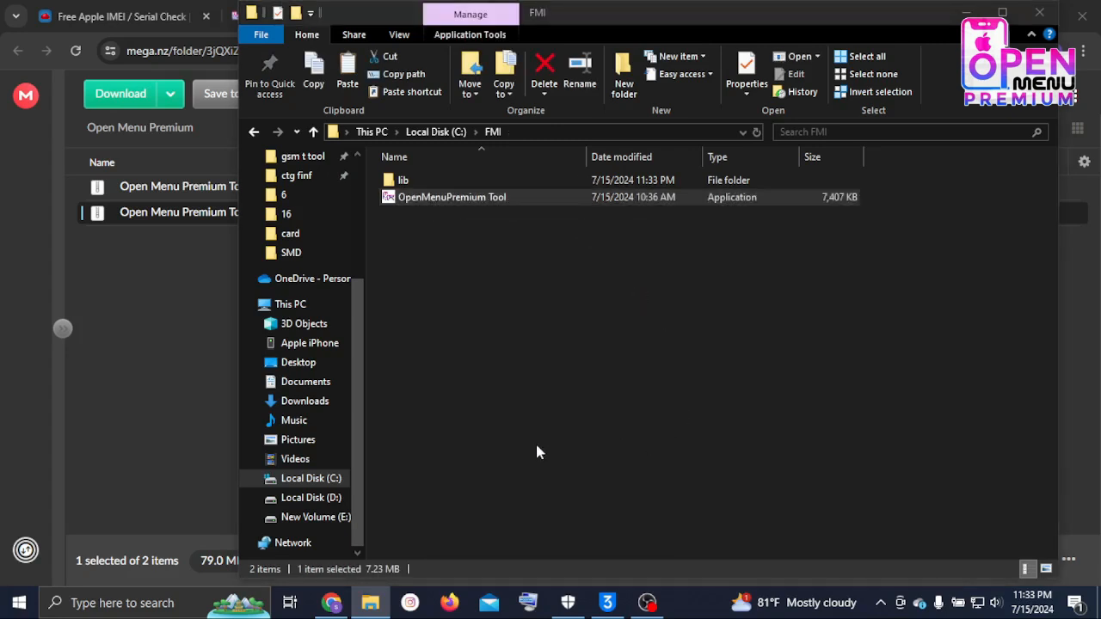
pyautogui.moveTo(486, 427)
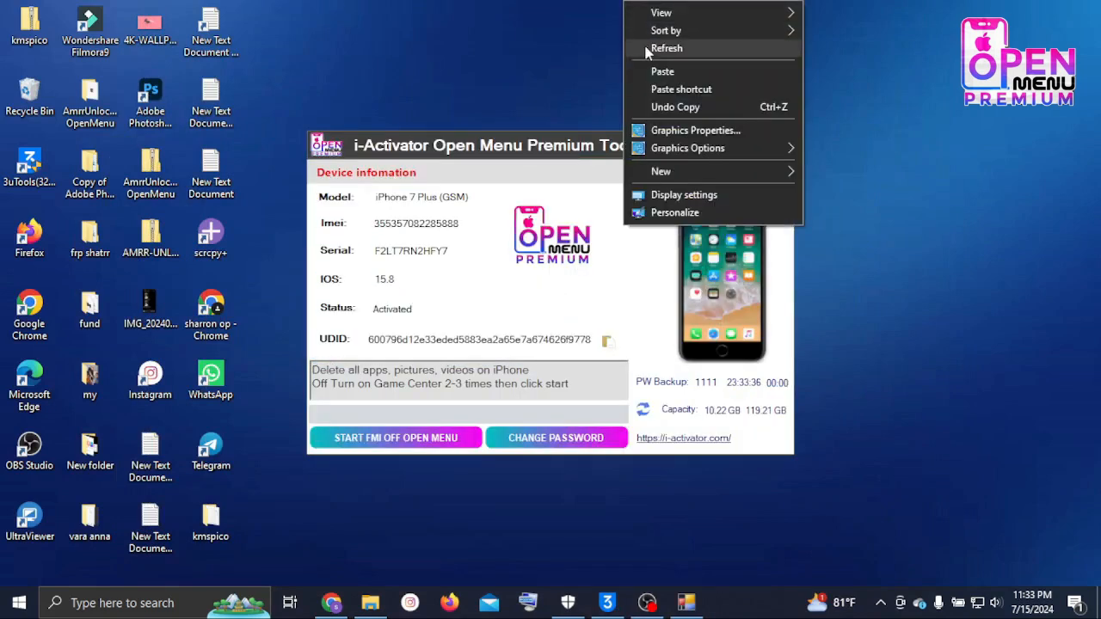
# Step: Dismiss the desktop context menu over the Open Menu Premium Tool window
pyautogui.click(648, 54)
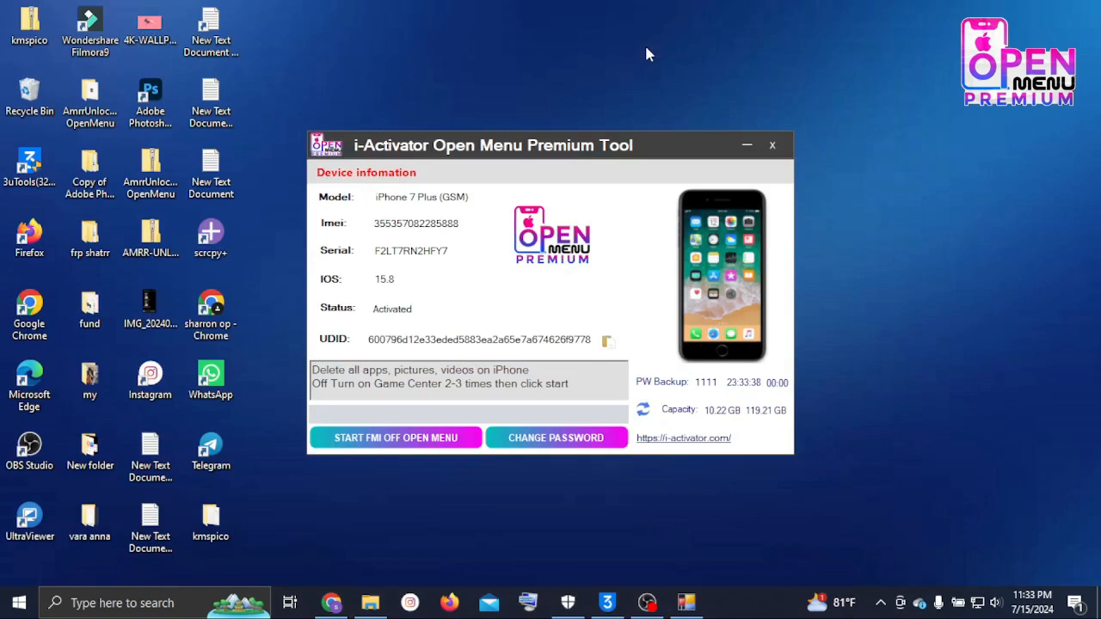
pyautogui.moveTo(671, 60)
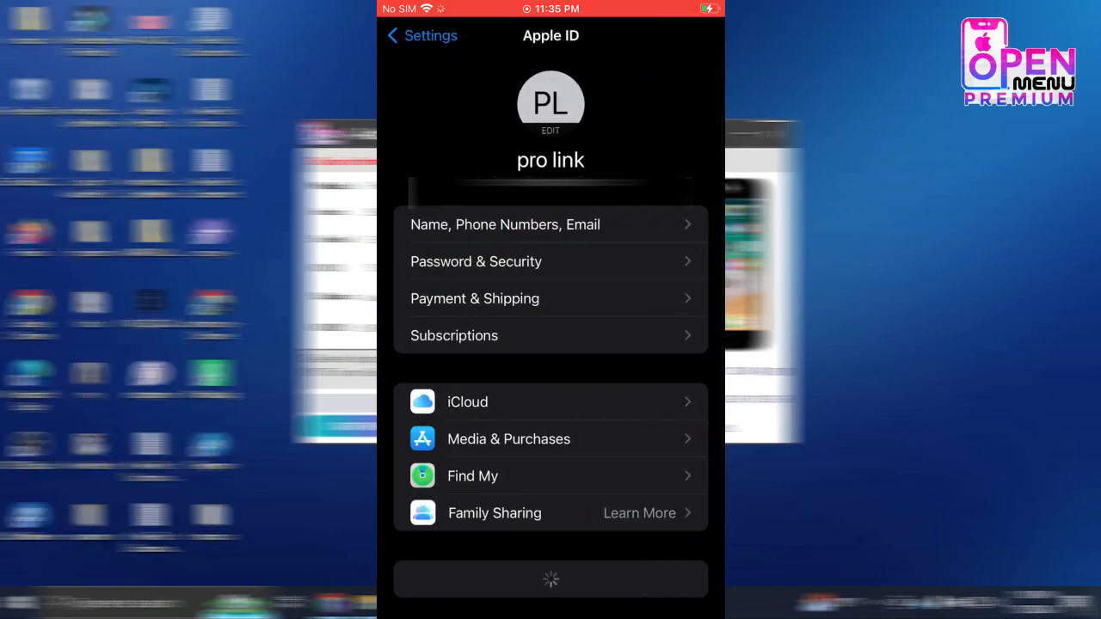
# Step: In iCloud settings, toggle Game Center syncing three times, ending with it off
pyautogui.click(467, 402)
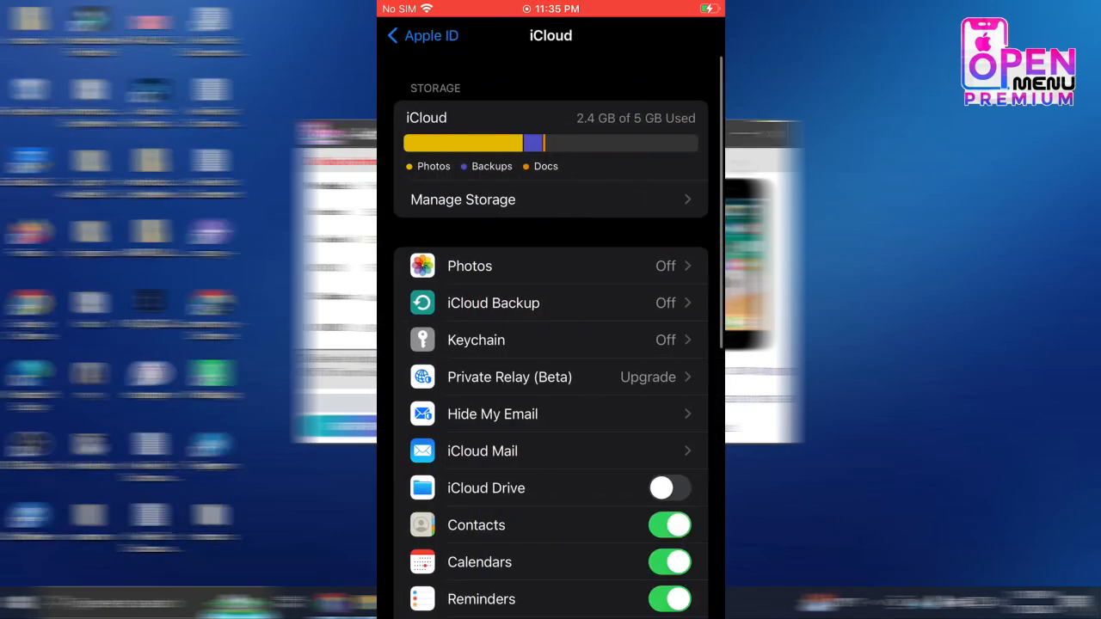
pyautogui.scroll(-3)
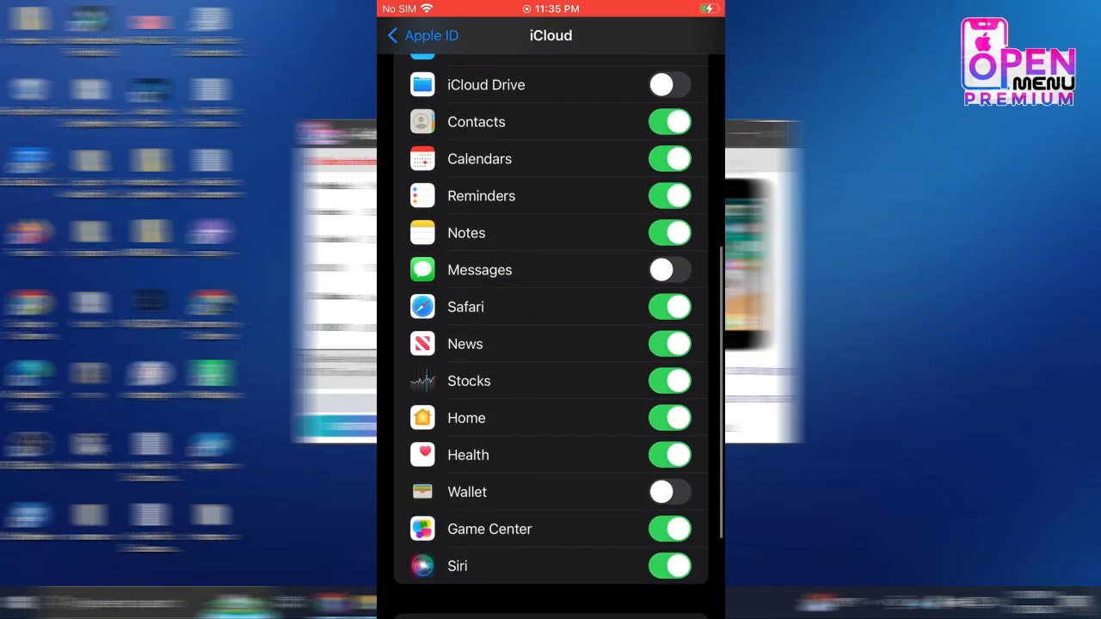
pyautogui.scroll(-3)
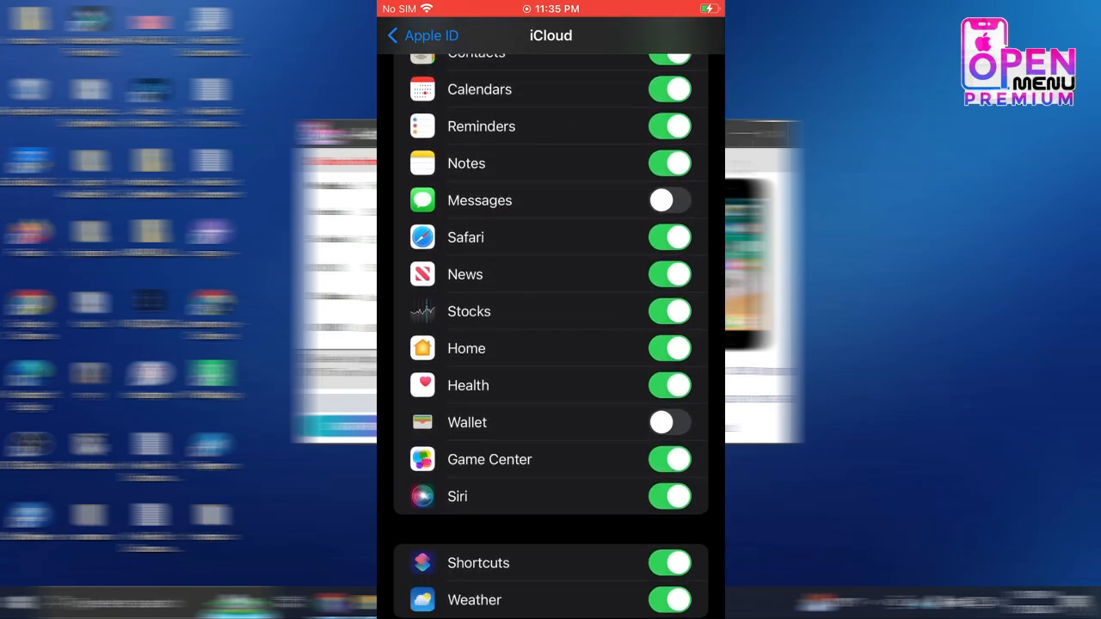
pyautogui.click(670, 459)
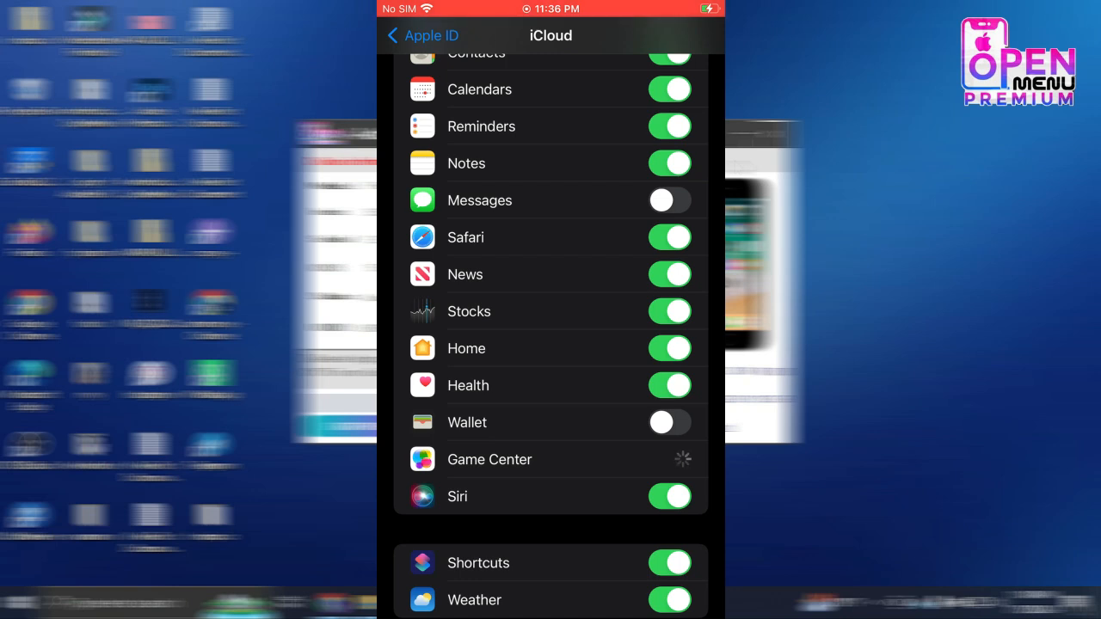
pyautogui.click(669, 459)
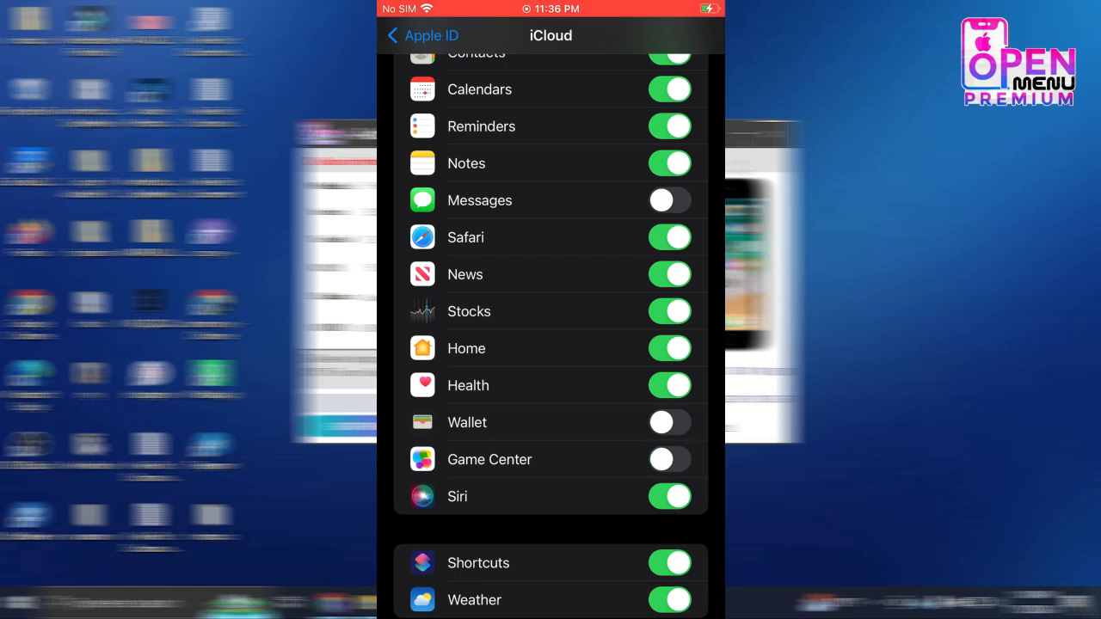
pyautogui.click(669, 459)
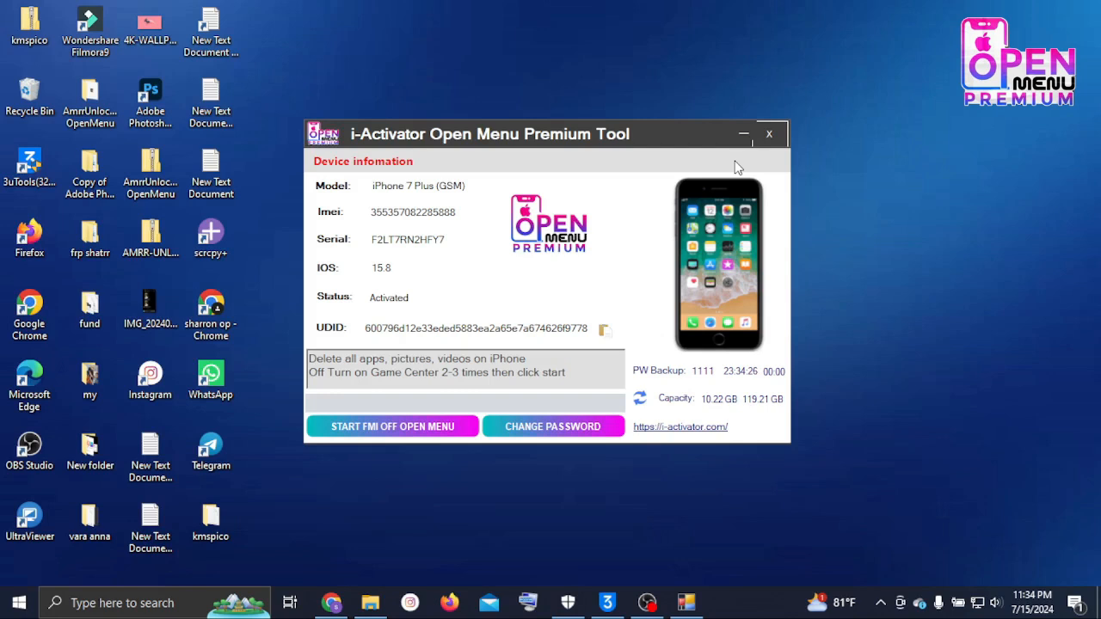
pyautogui.moveTo(364, 447)
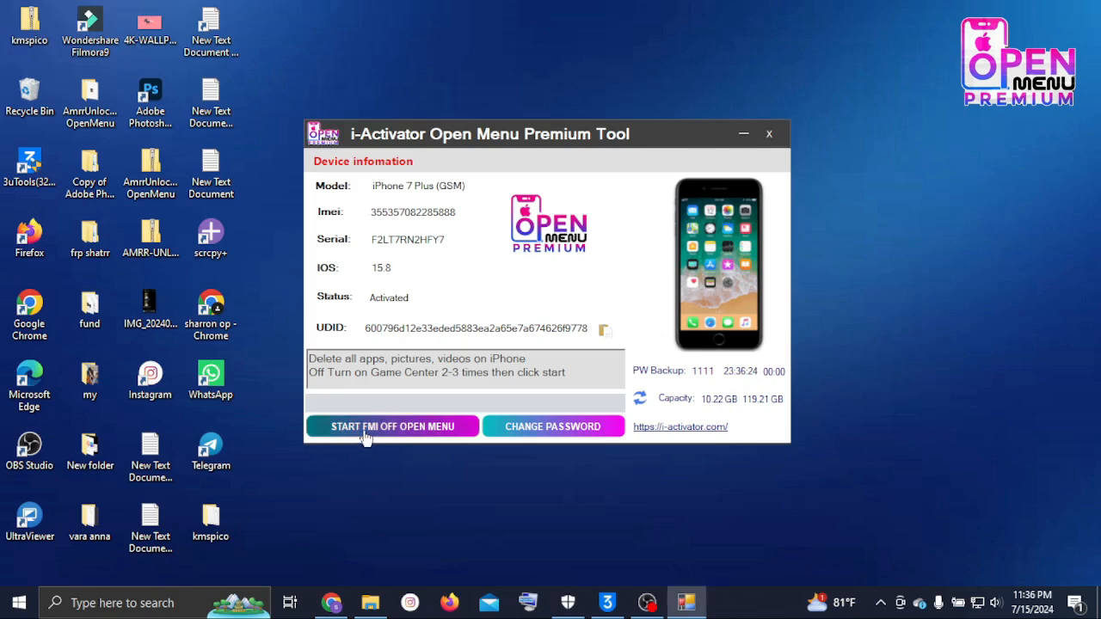
# Step: Run START FMI OFF OPEN MENU and confirm the Removed – Success dialog
pyautogui.click(391, 426)
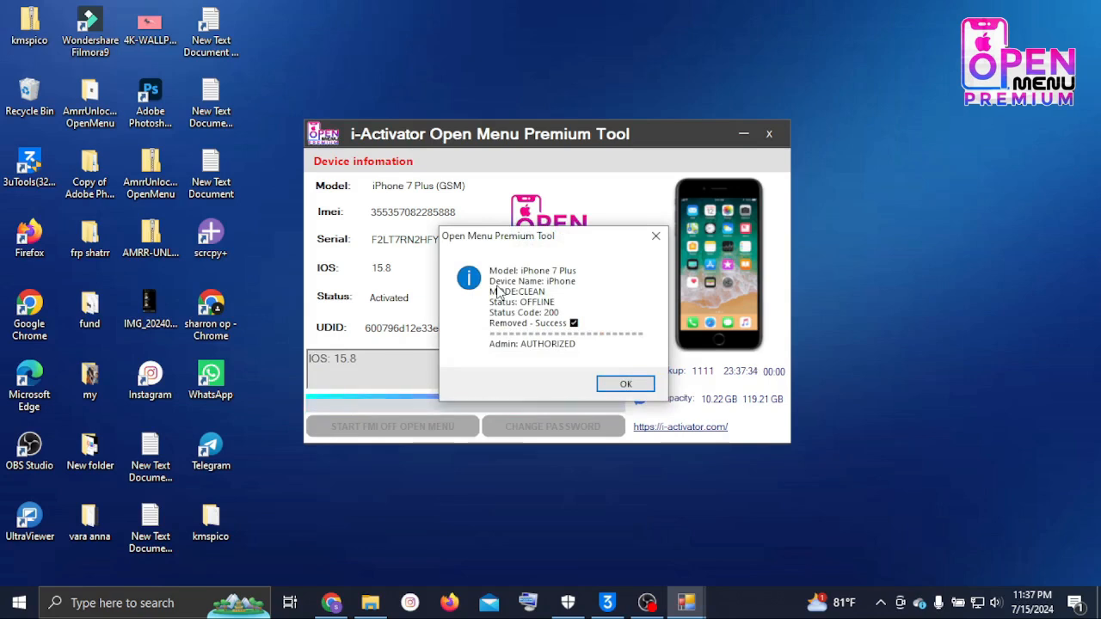
pyautogui.click(624, 383)
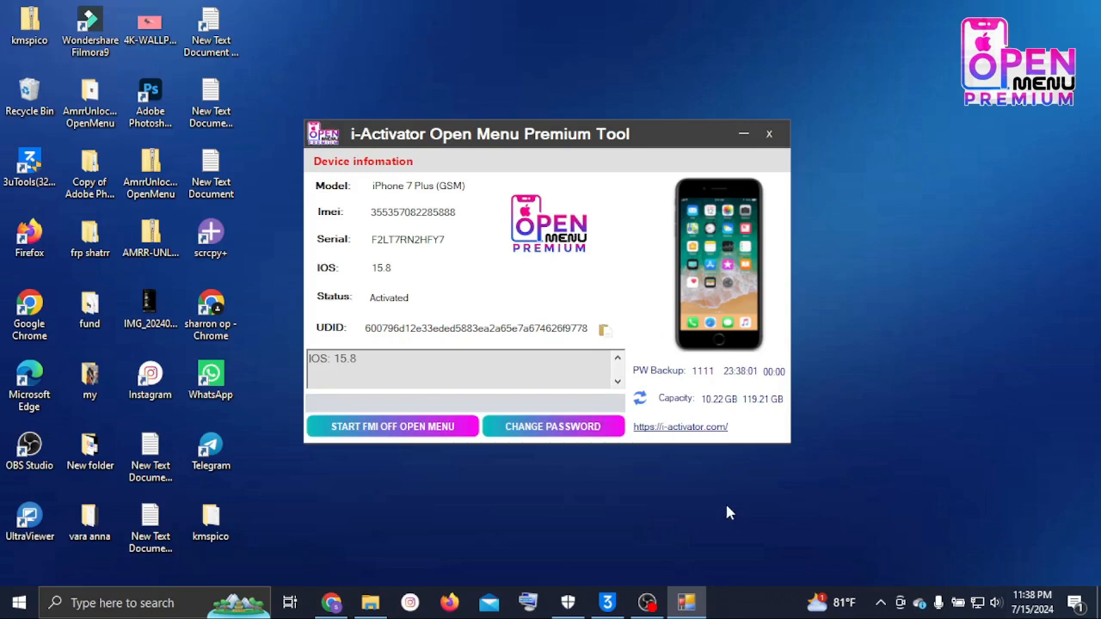
# Step: Switch to 3uTools to view the iPhone 7 Plus iDevice Info page
pyautogui.click(607, 601)
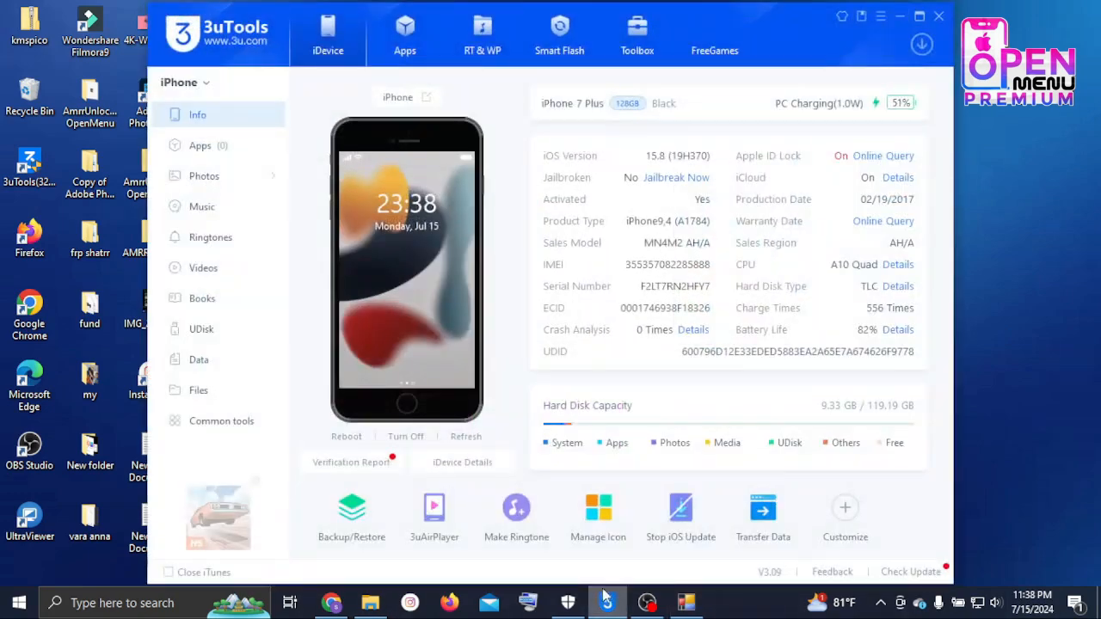
pyautogui.moveTo(669, 269)
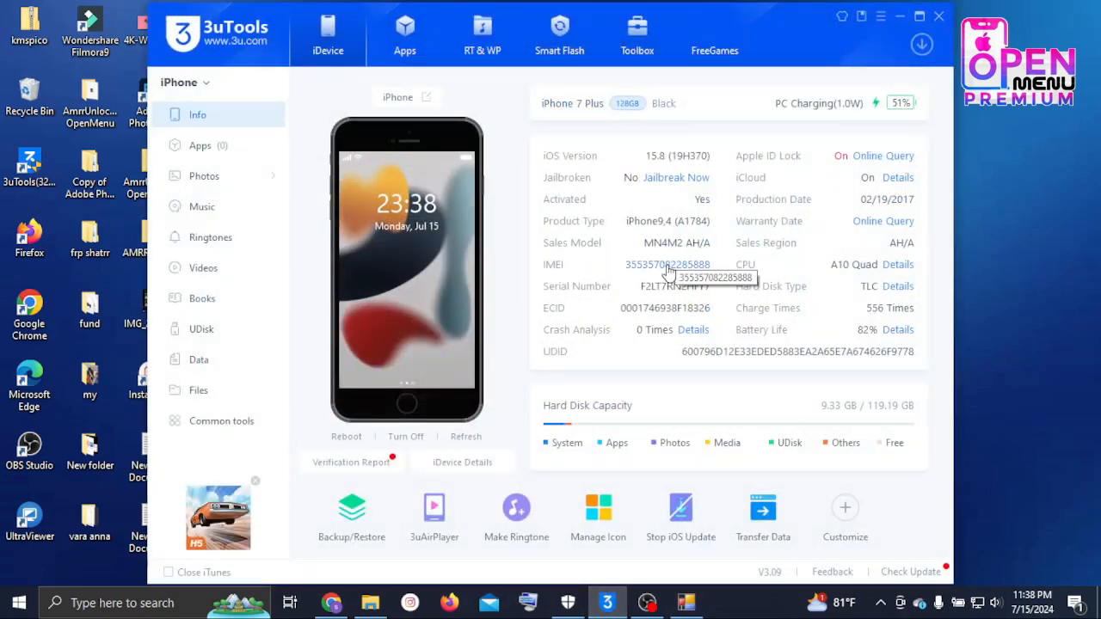
pyautogui.moveTo(833, 157)
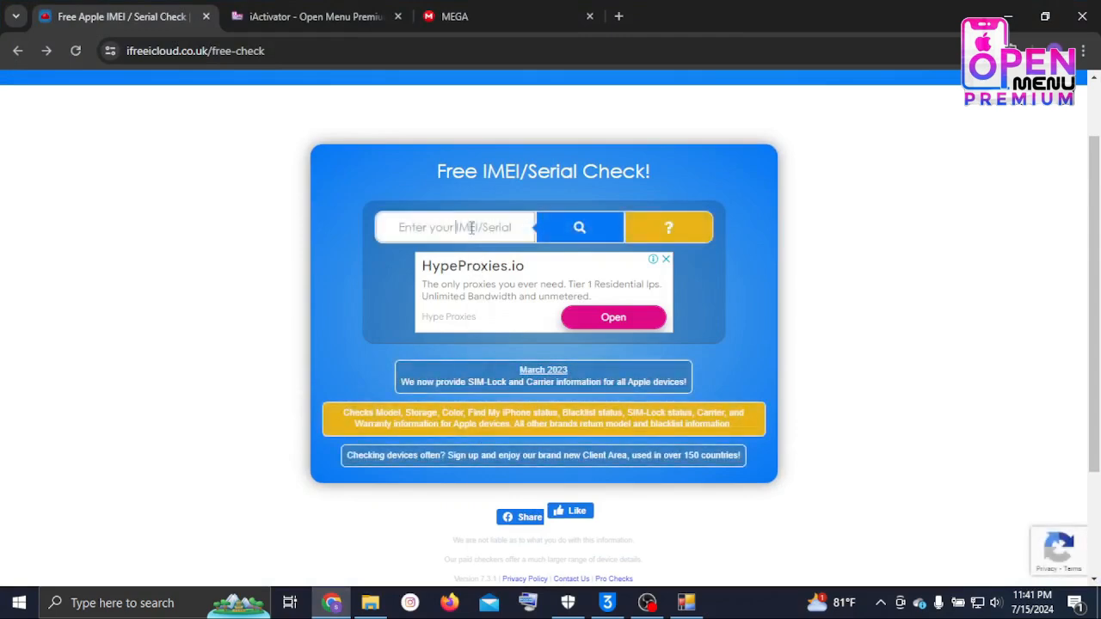
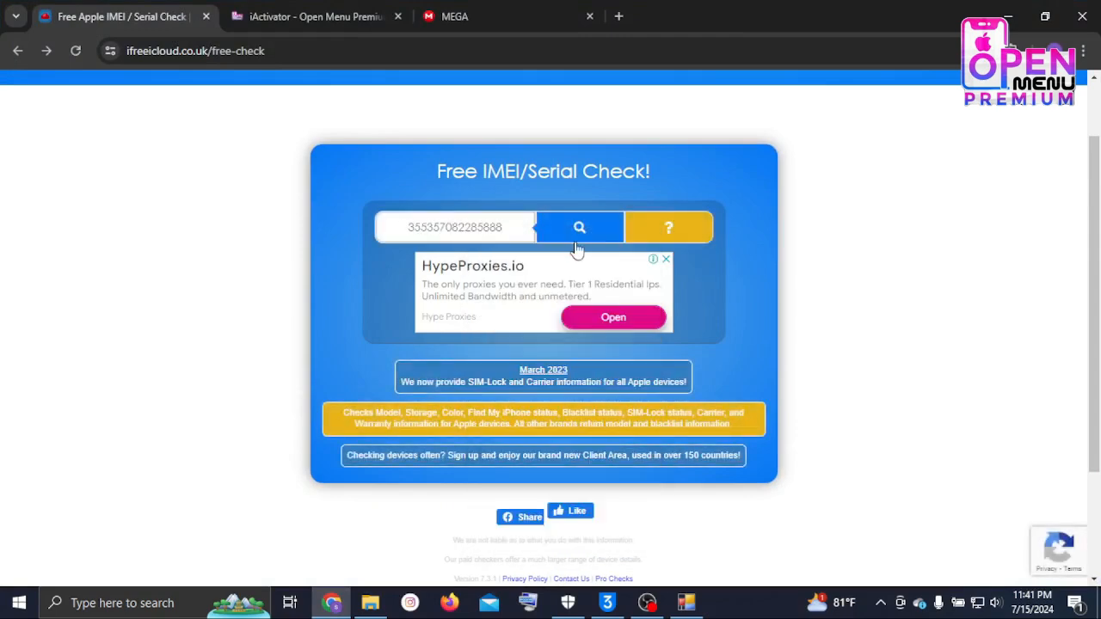
pyautogui.click(578, 227)
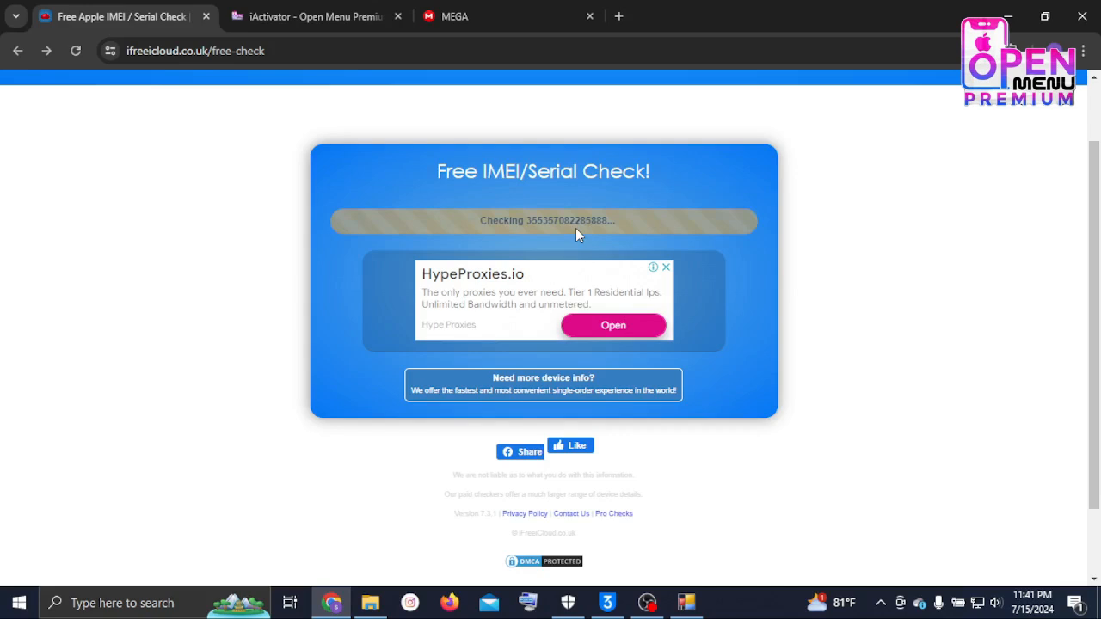